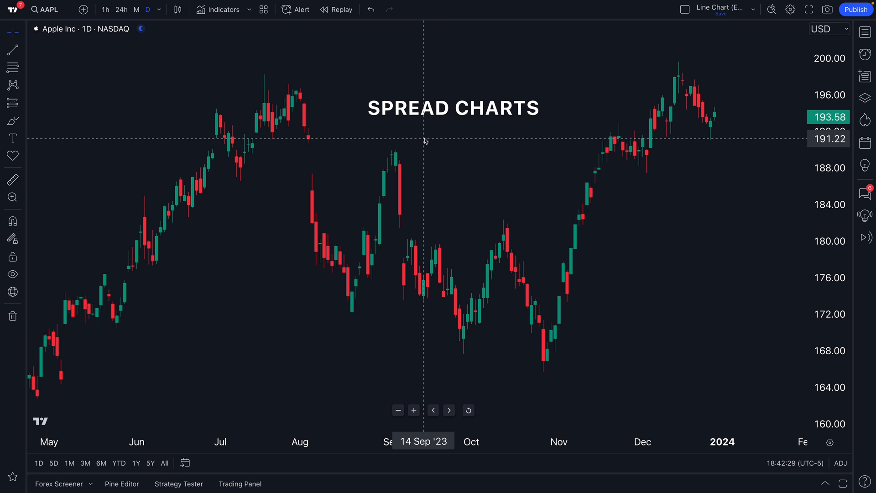
mouse_move(497, 121)
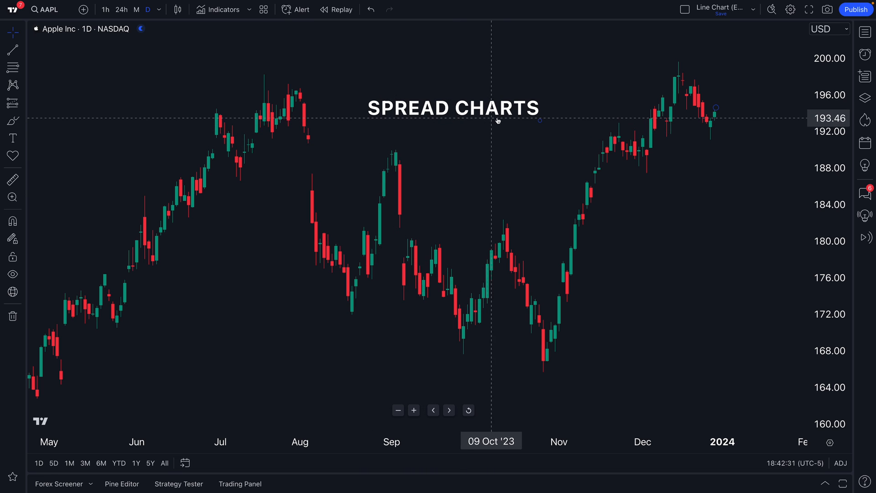
mouse_move(507, 114)
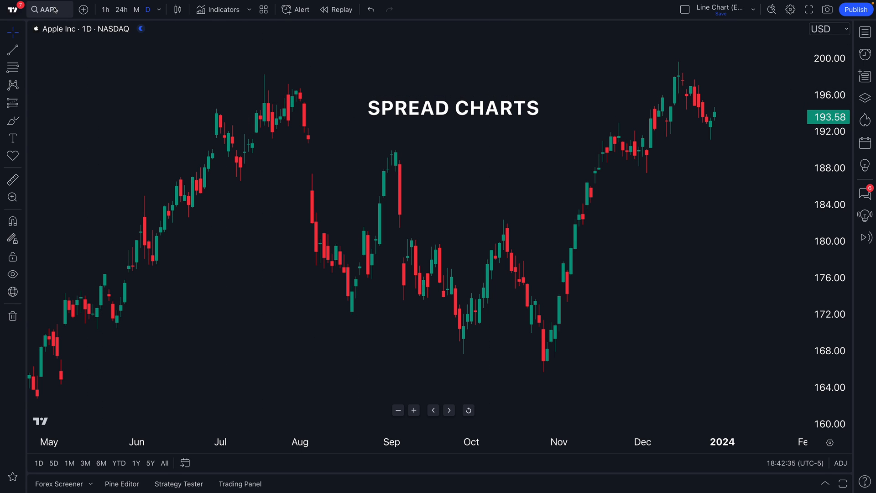
mouse_move(47, 9)
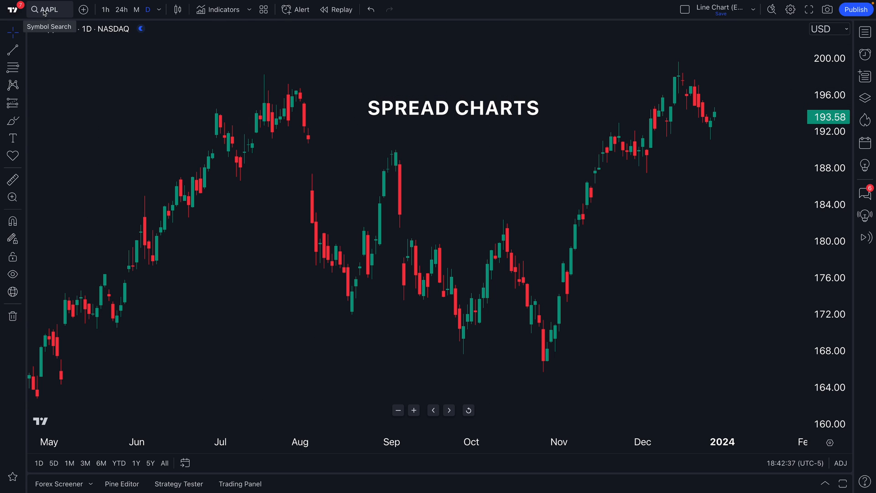
Try TSLA, APPLE and GOLD queries in the symbol search, replacing each in turn
click(47, 9)
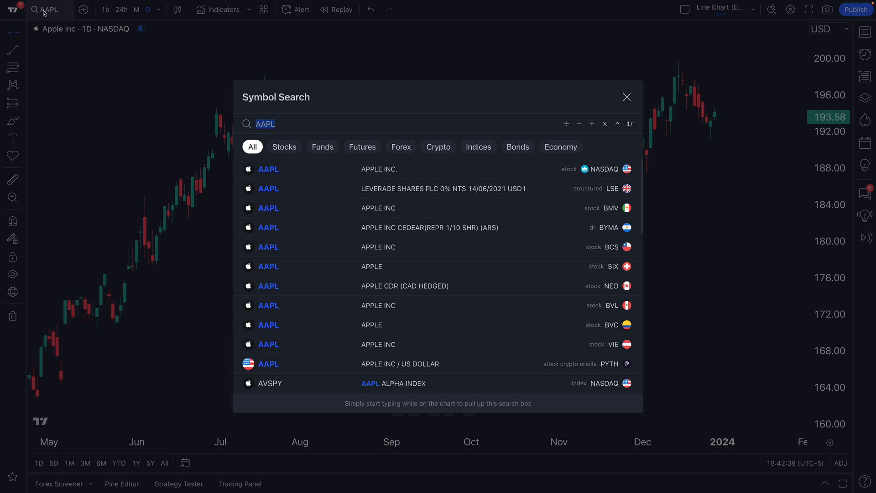
text(T)
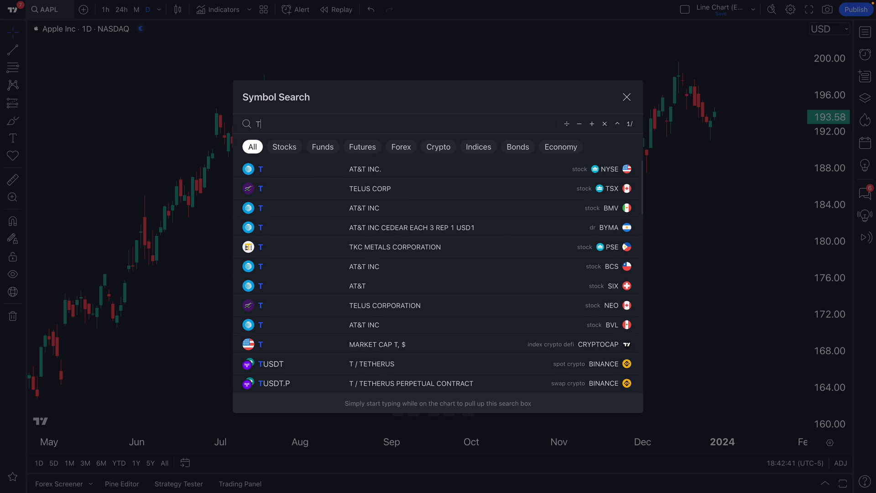
text(SLA)
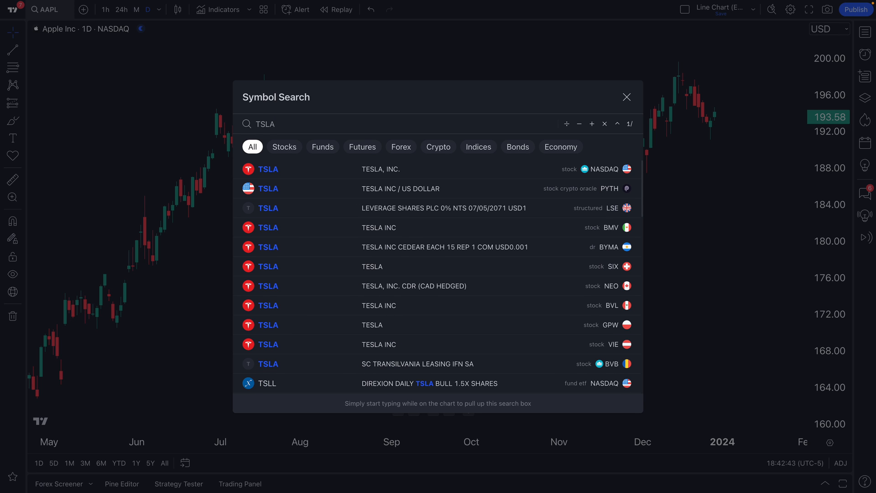
key(Backspace)
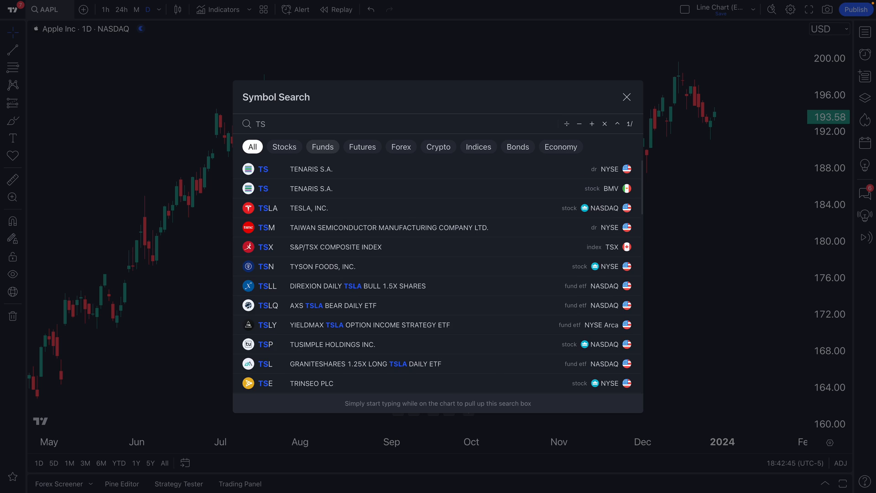
text(A)
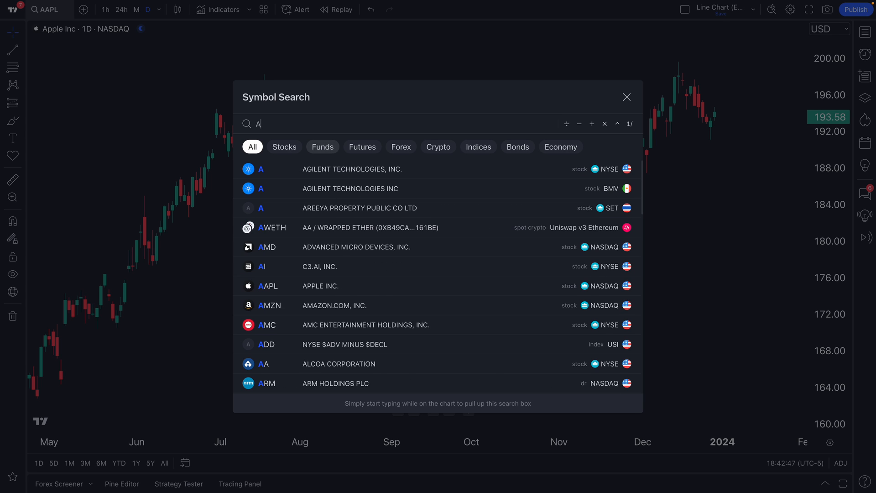
text(PPLE)
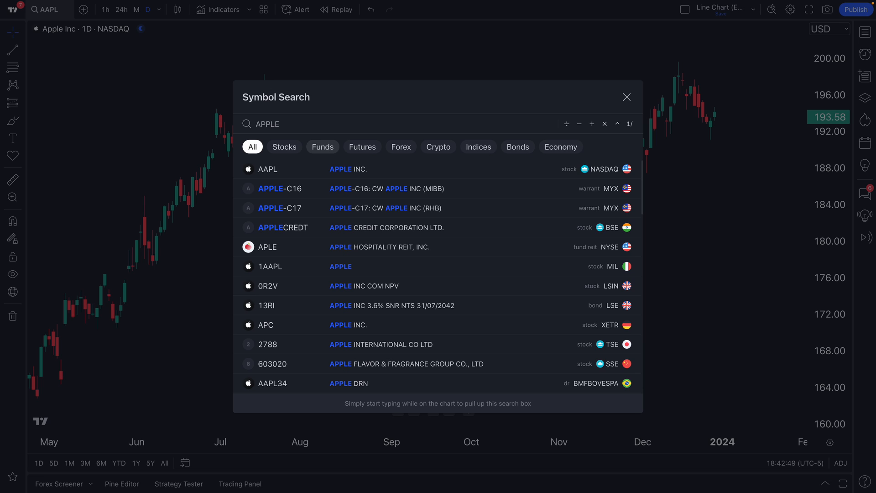
double_click(268, 123)
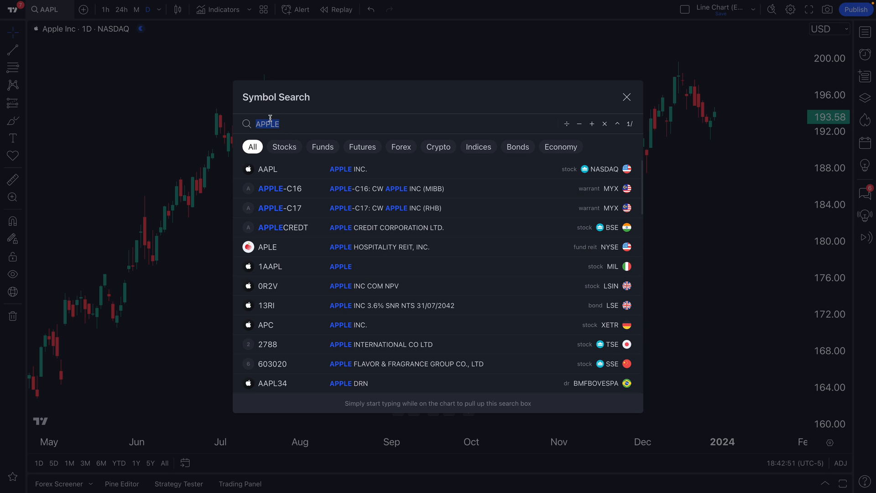
text(GOLD)
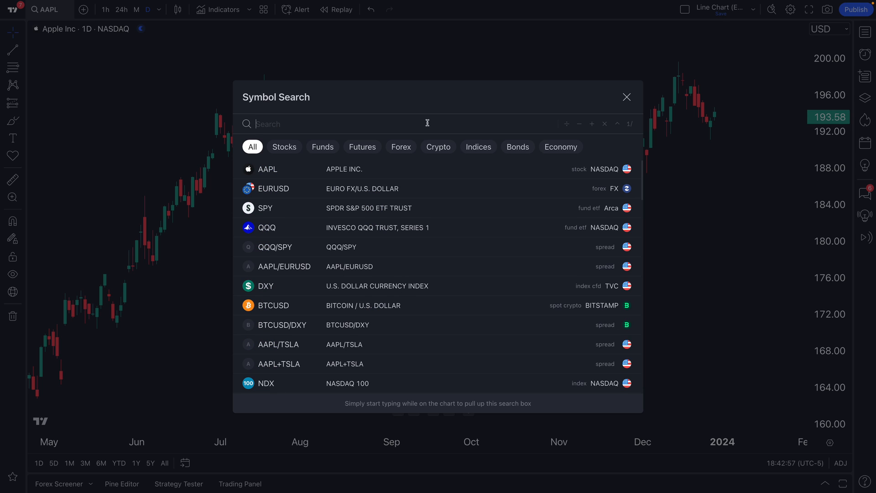
mouse_move(569, 128)
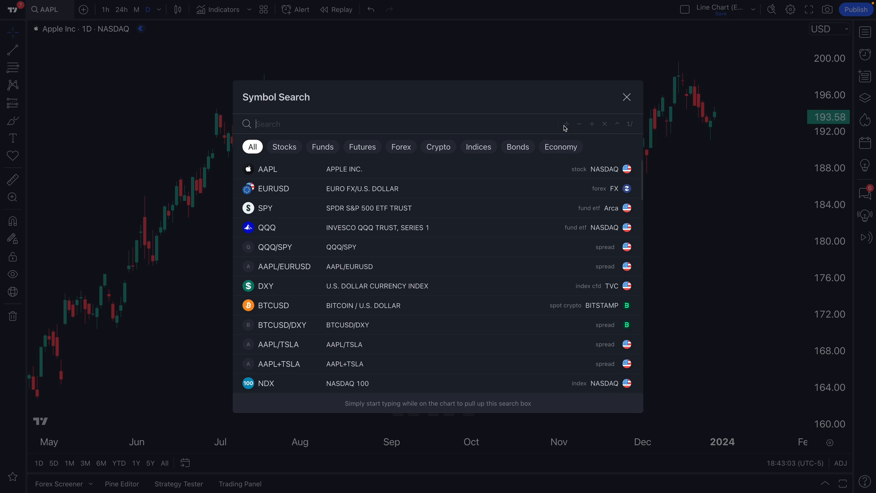
mouse_move(599, 129)
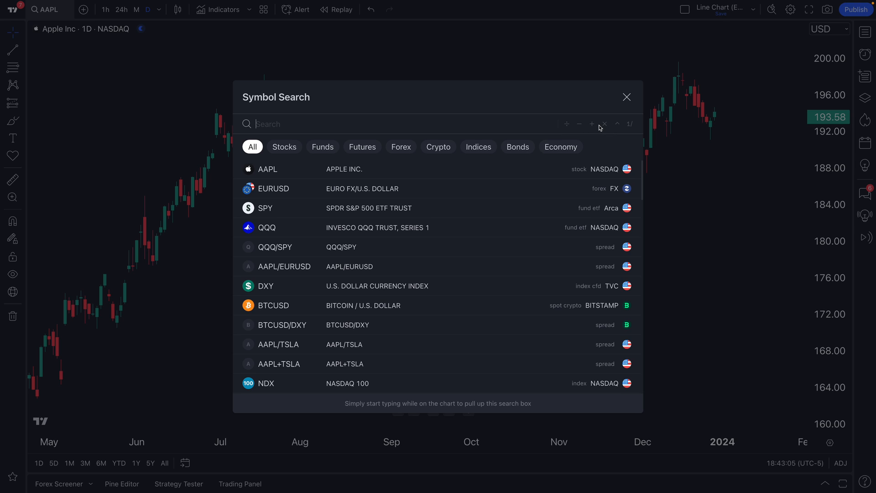
mouse_move(389, 134)
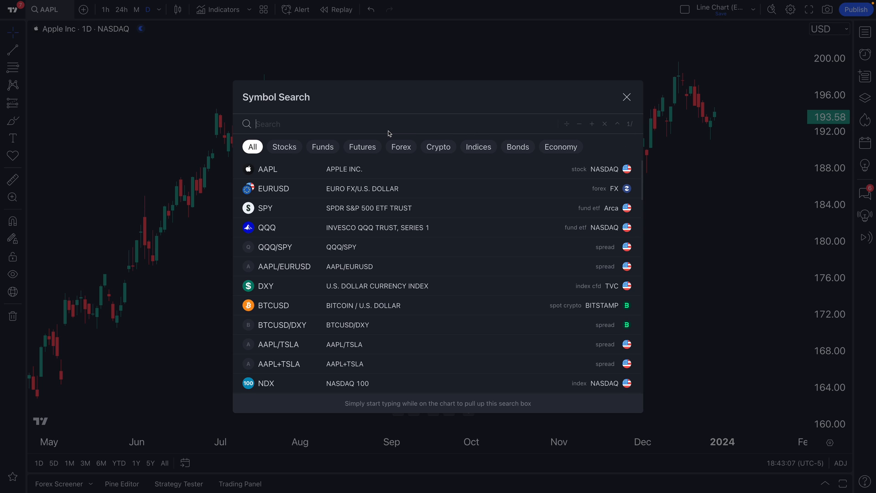
Start entering the AAPL-TSLA spread in the symbol search
text(AA)
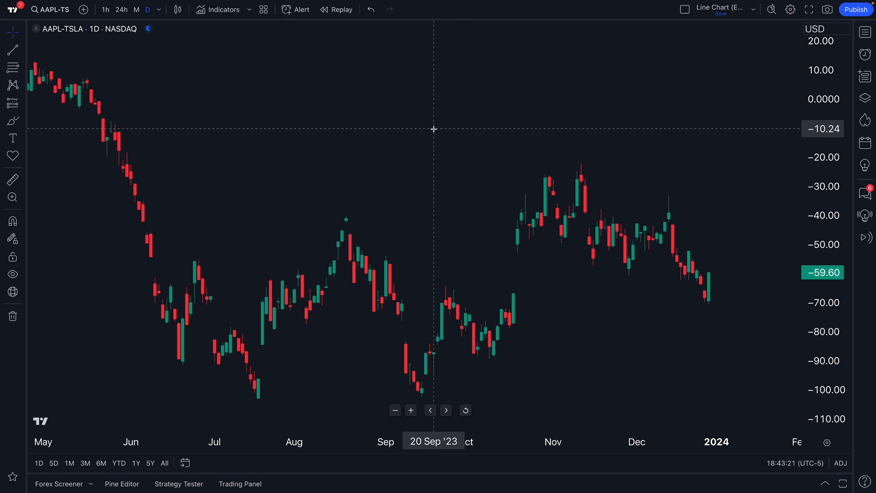
mouse_move(121, 68)
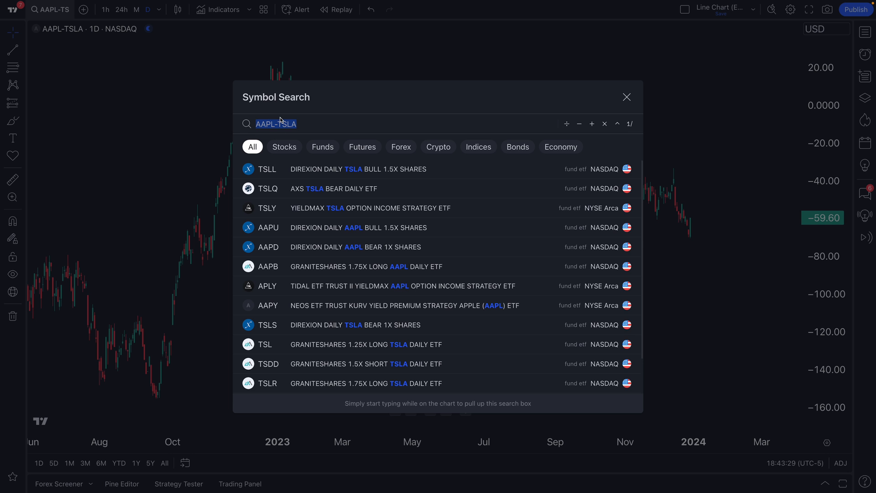
Chart the AAPL+TSLA sum, then edit the formula to the AAPL*TSLA product and chart it
click(626, 97)
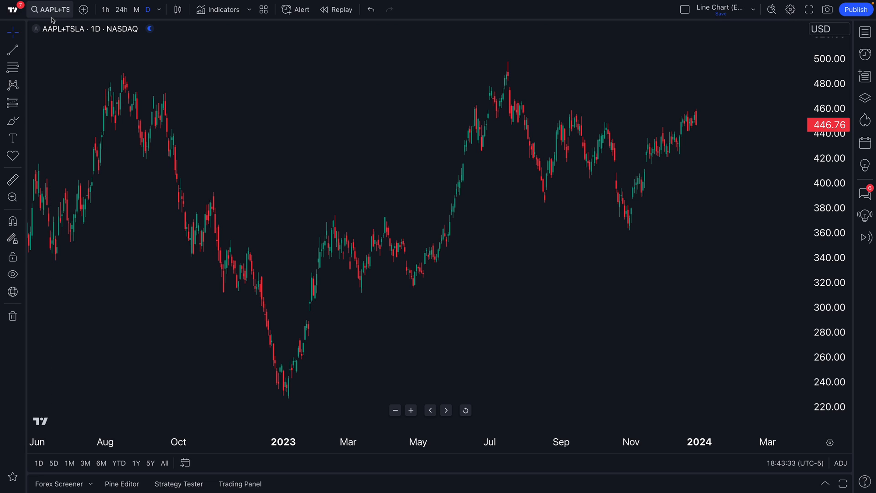
click(49, 9)
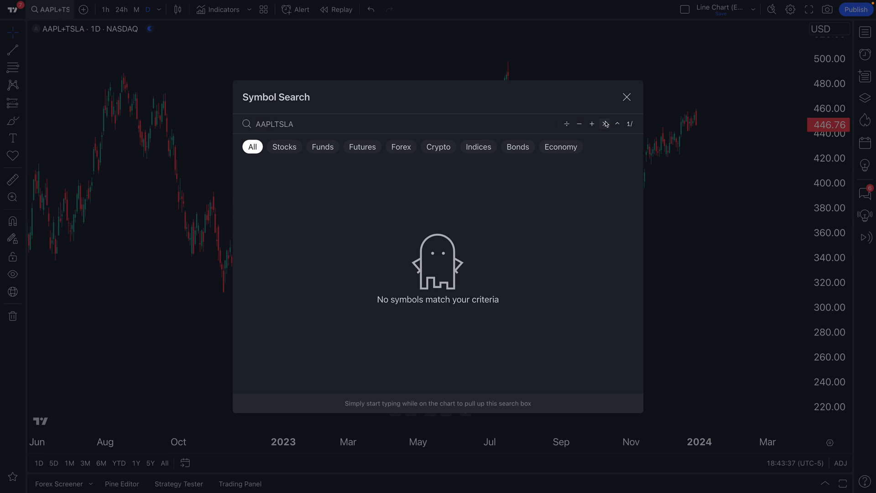
key(Backspace)
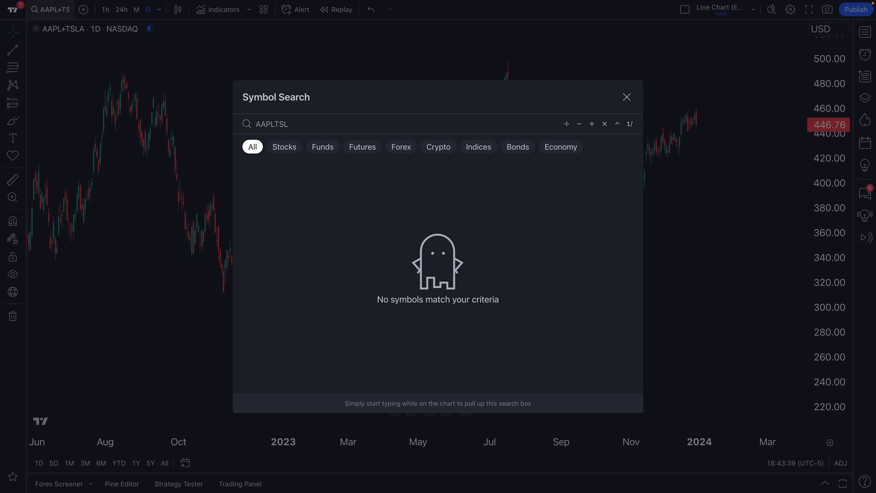
text(AAPL*)
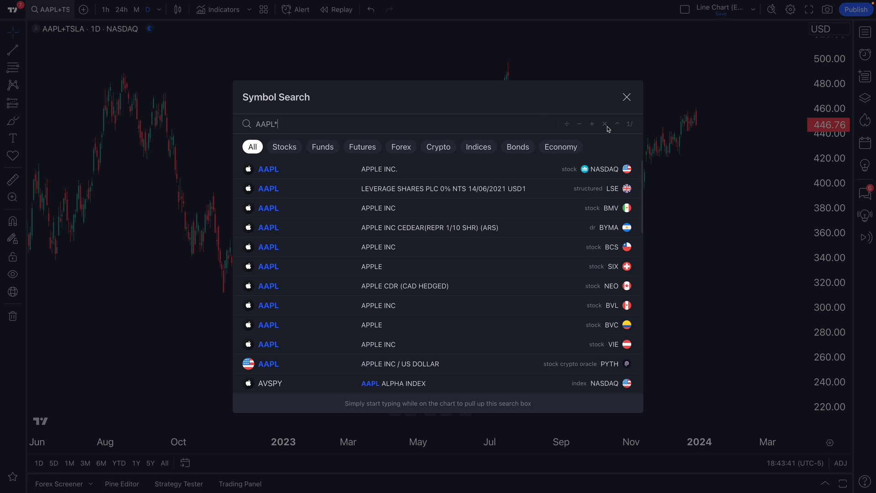
click(626, 96)
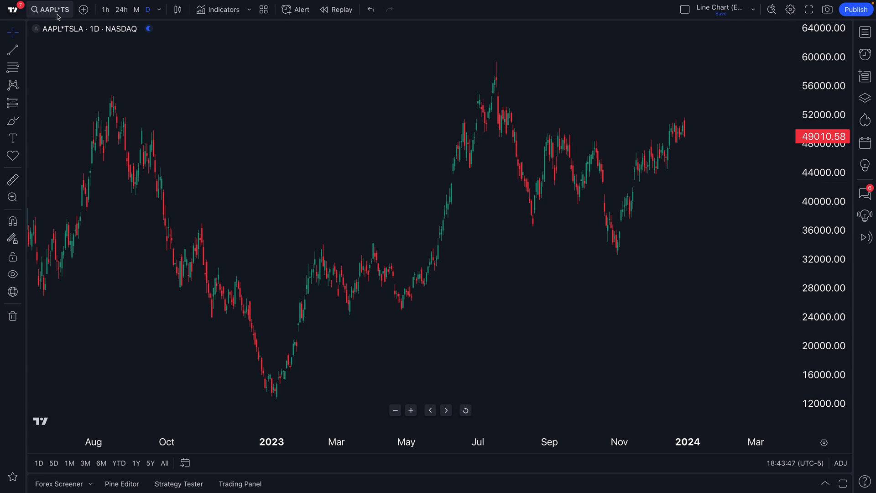
Chart the four-stock average (AAPL+AMZN+TSLA+GOOGL)/4 as a custom formula
click(51, 9)
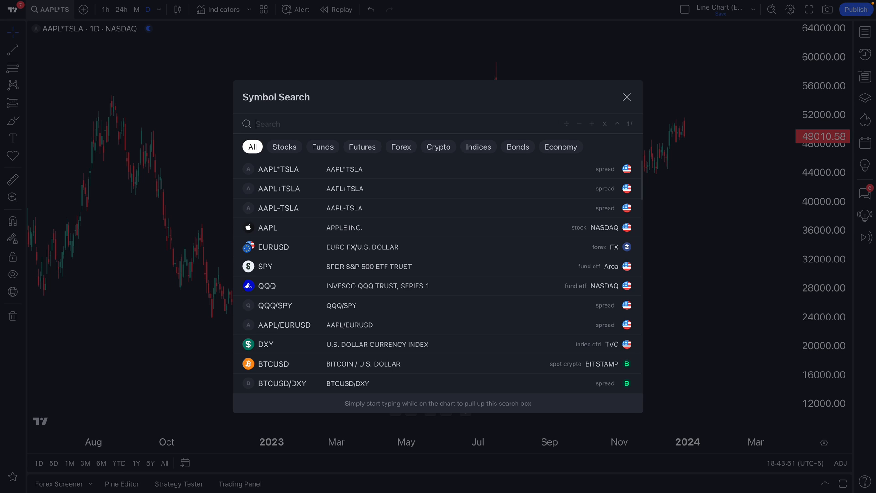
mouse_move(497, 135)
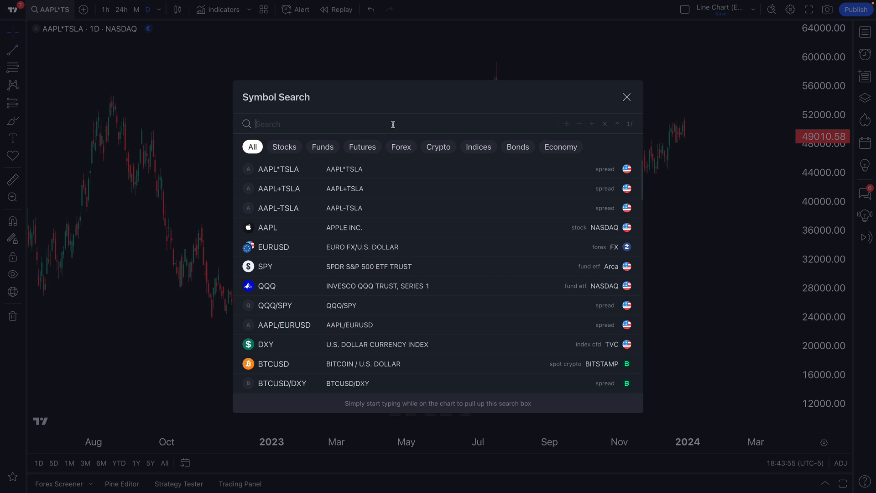
text((AAPL+AMZN+)
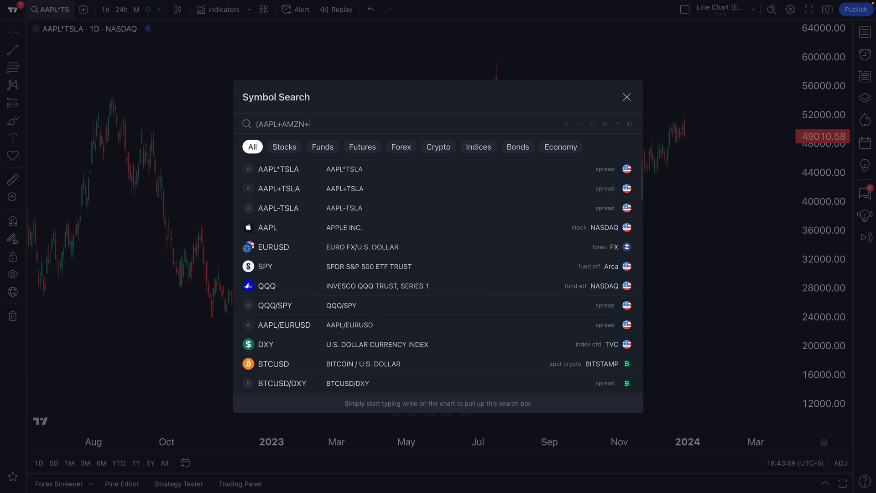
text(TSLA+)
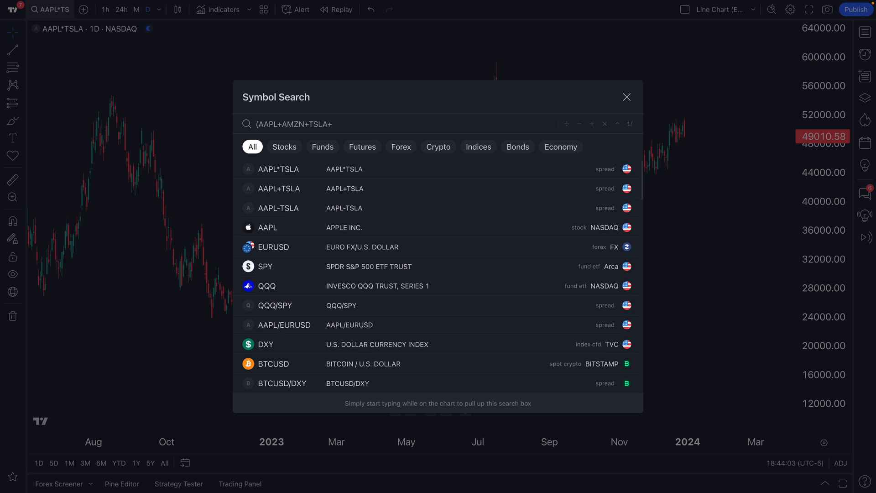
text(+GOOGL)
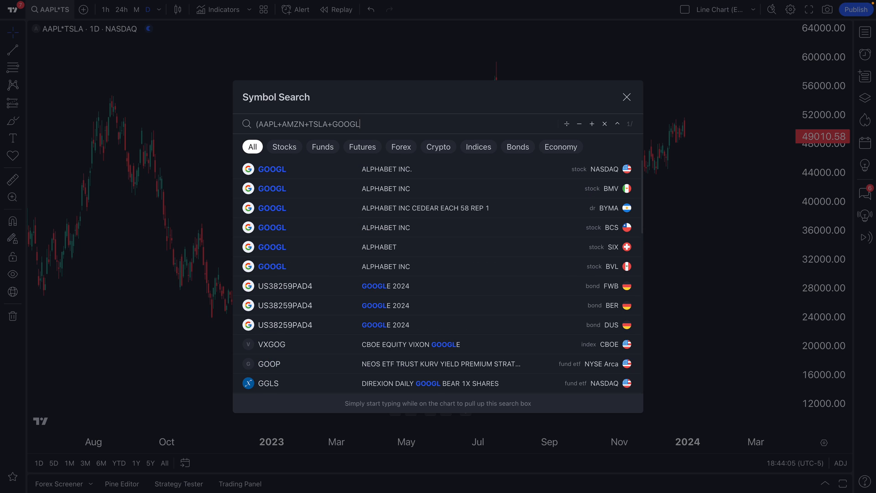
text(/4)
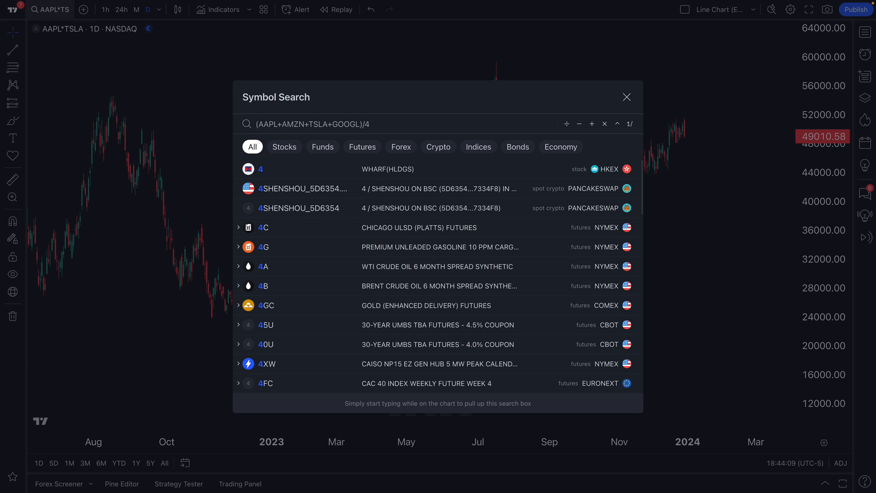
click(627, 97)
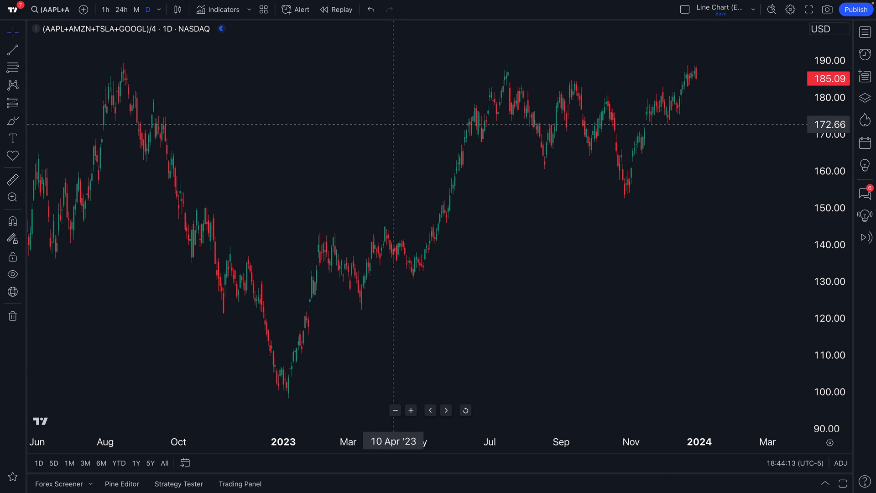
mouse_move(697, 79)
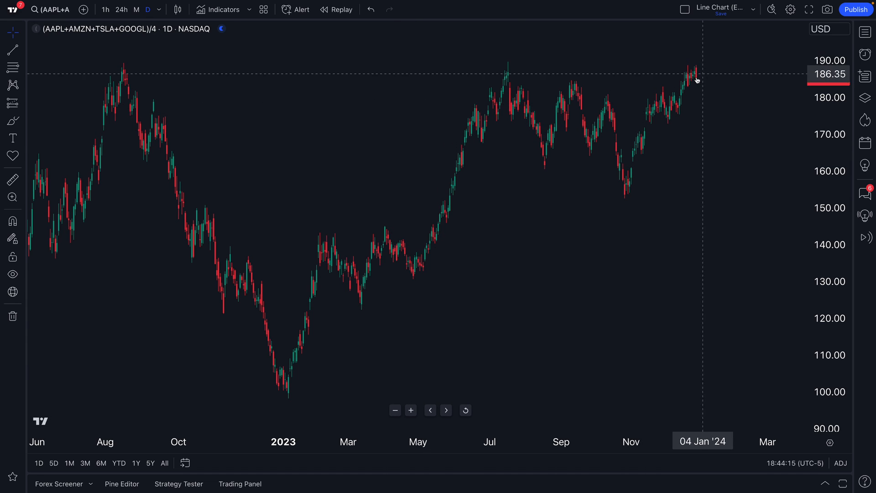
mouse_move(126, 61)
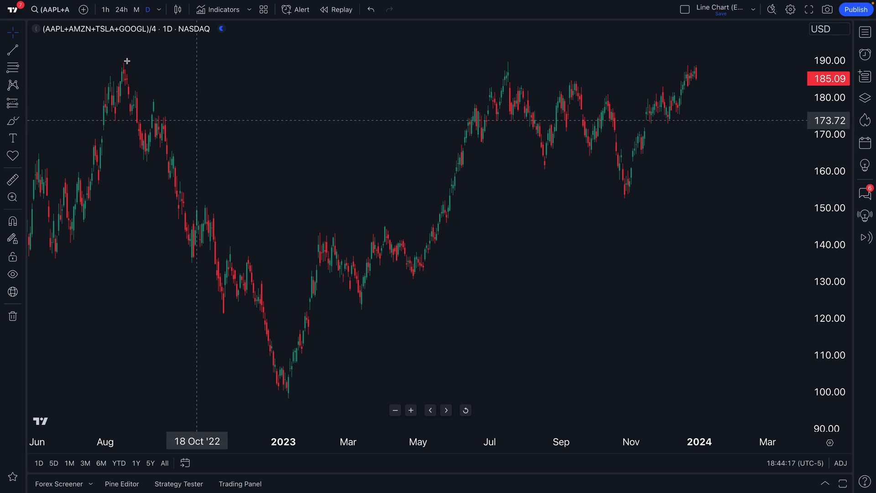
mouse_move(51, 32)
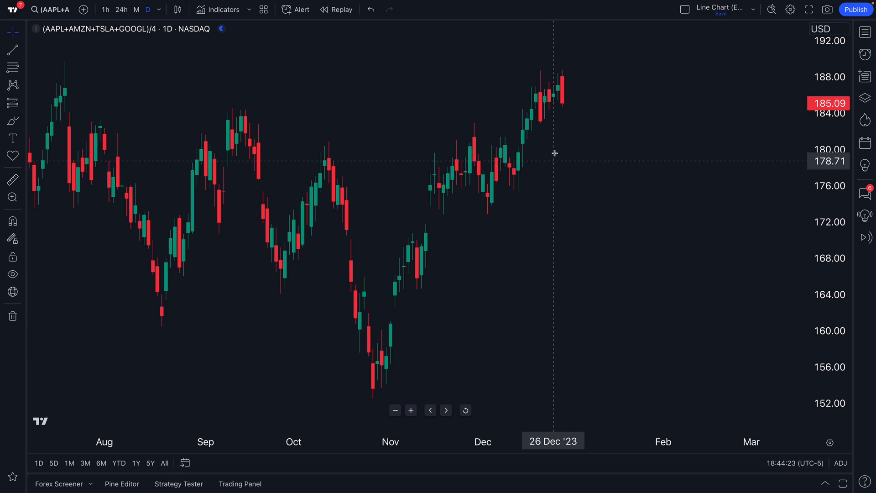
mouse_move(569, 117)
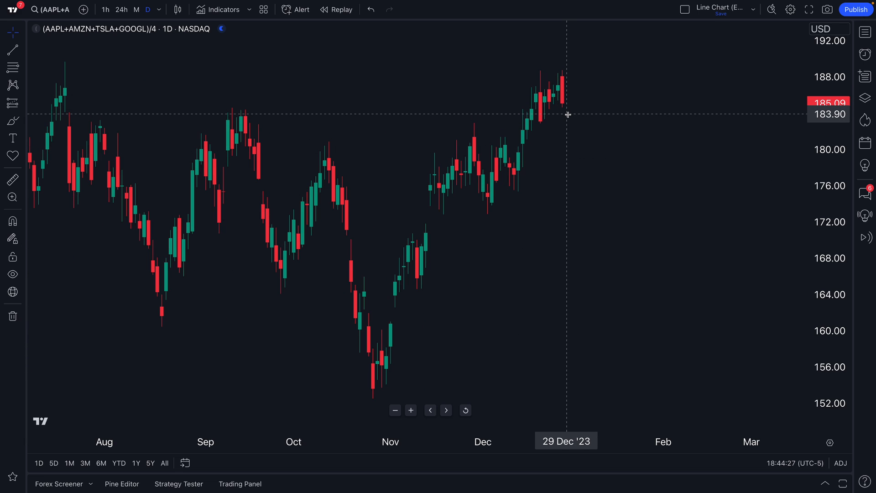
mouse_move(573, 97)
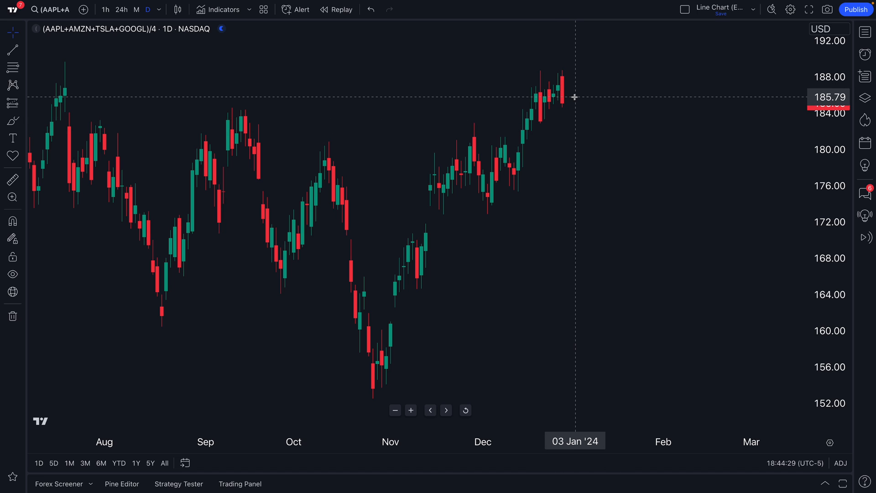
mouse_move(613, 121)
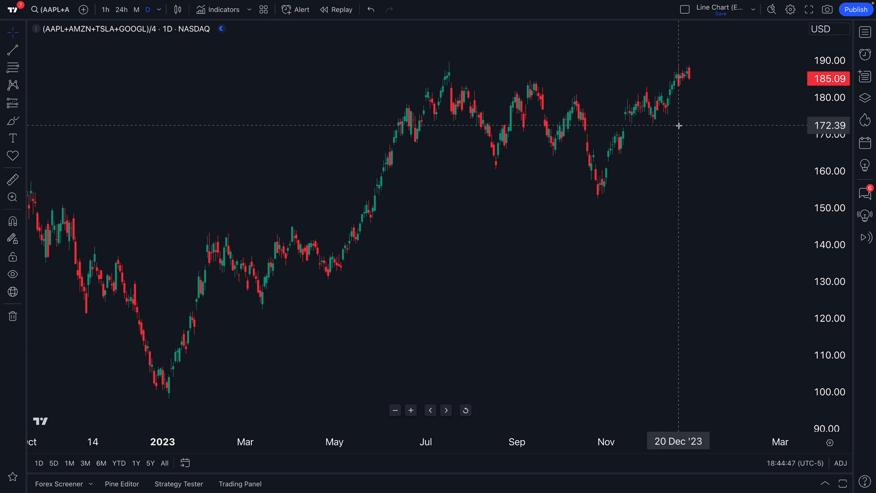
Reopen the symbol search and clear the four-stock average formula from the query
click(50, 9)
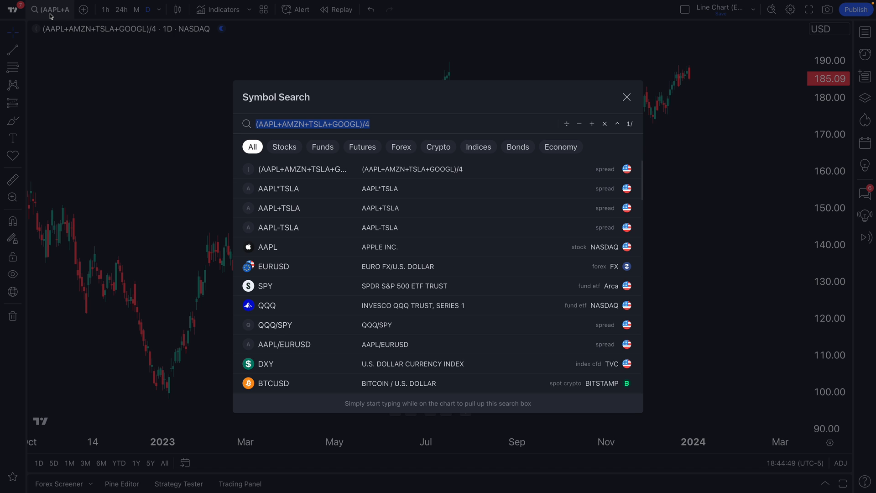
key(delete)
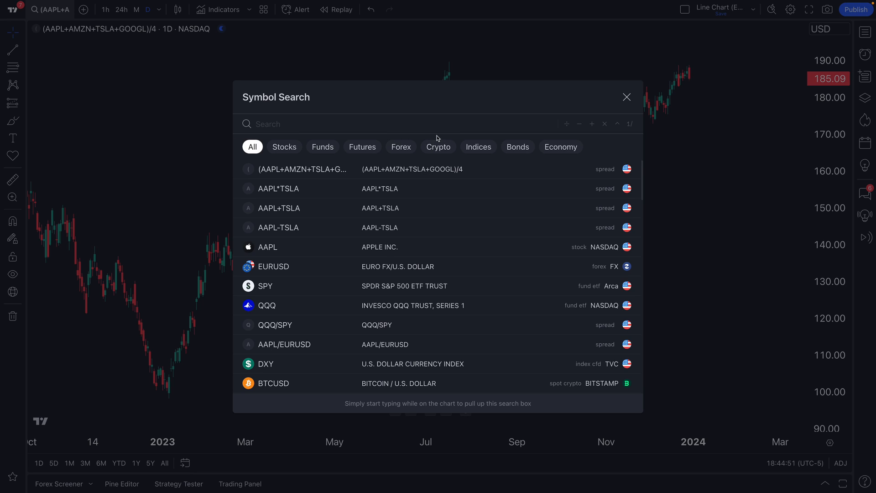
mouse_move(613, 129)
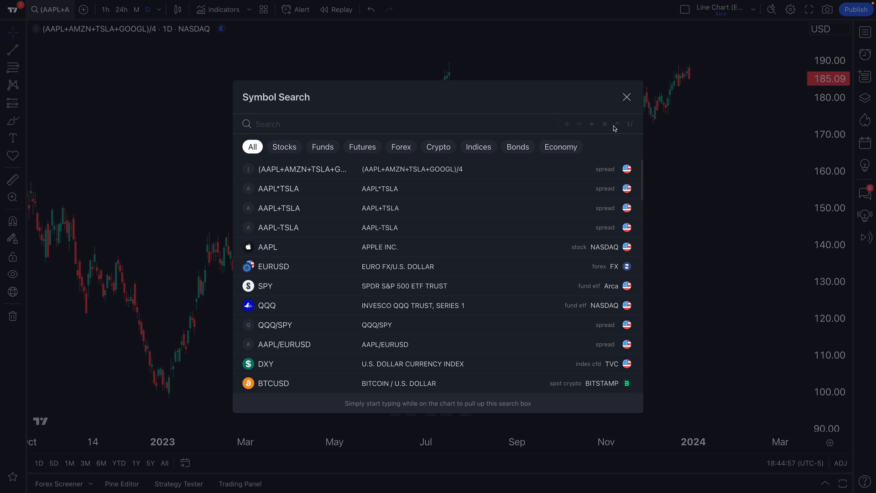
mouse_move(594, 128)
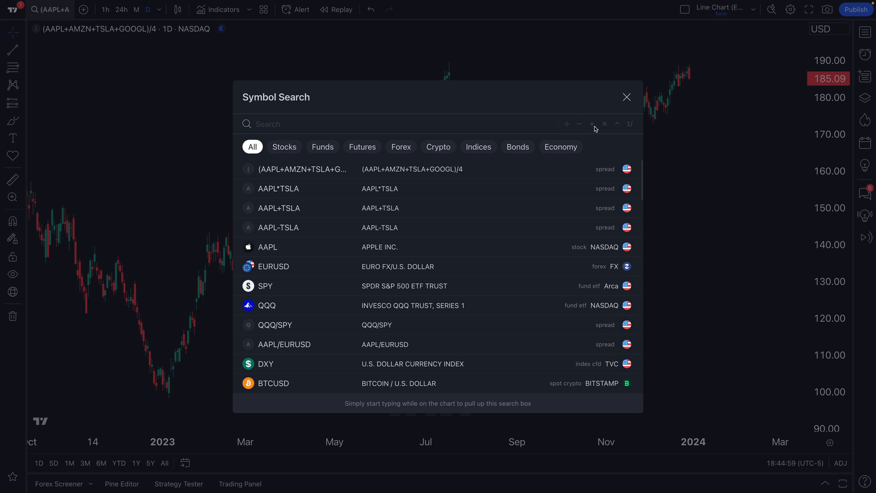
mouse_move(565, 130)
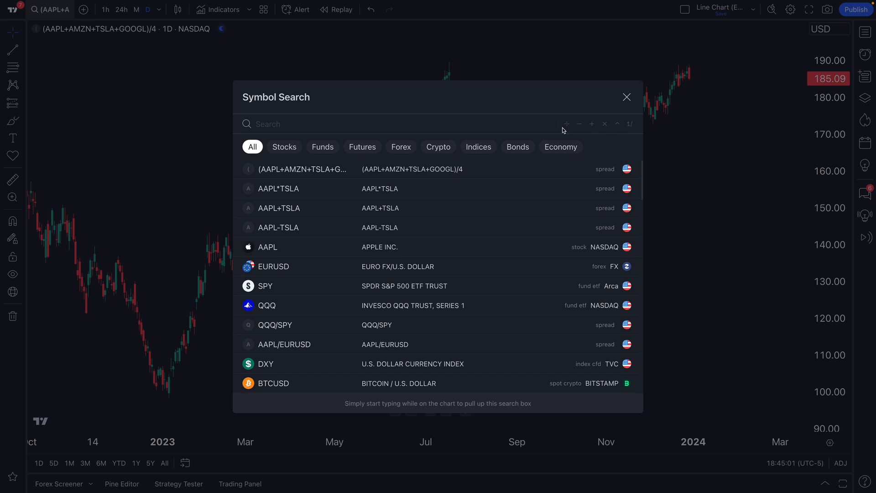
mouse_move(435, 127)
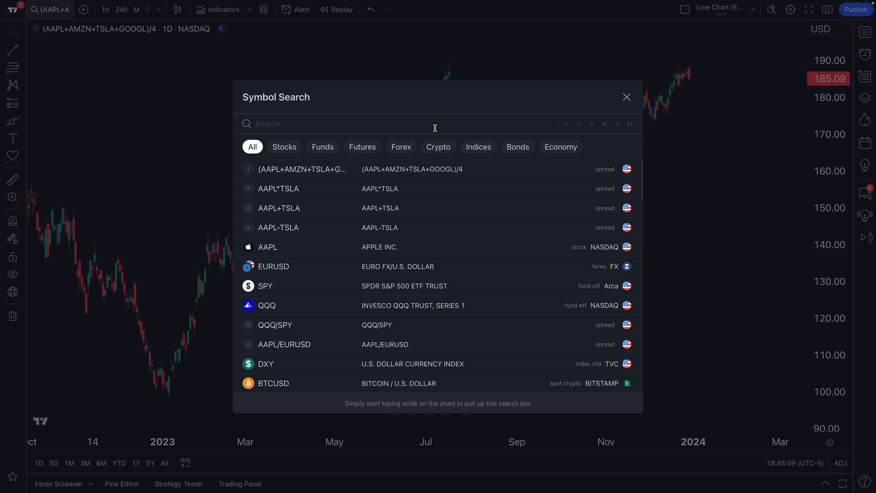
Enter the AAPL/BTCUSD spread to chart Apple priced in bitcoin
text(AAPL/)
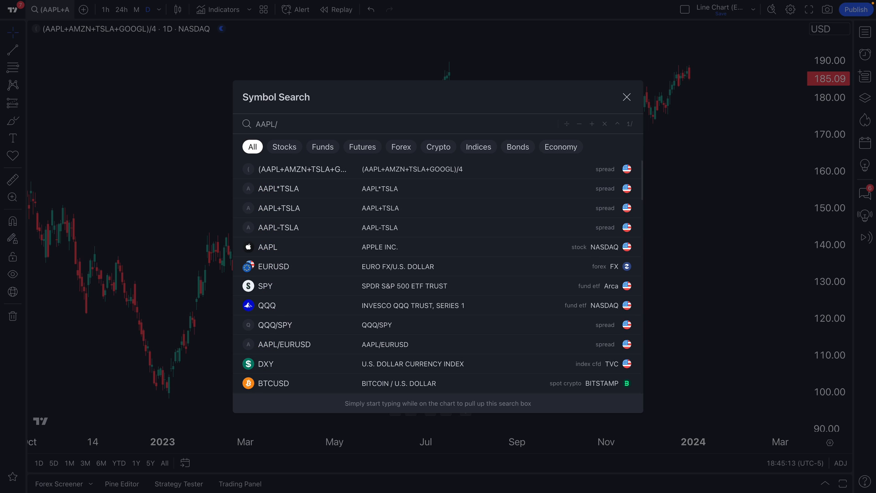
text(BTCUS)
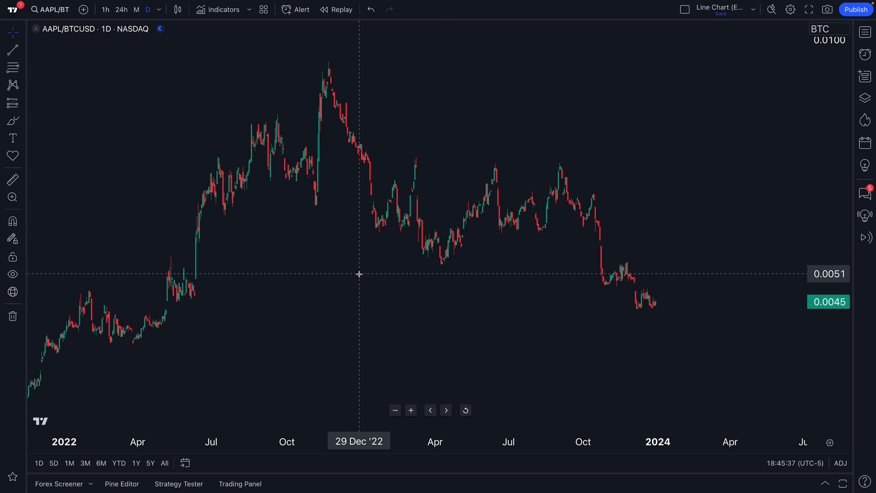
mouse_move(669, 283)
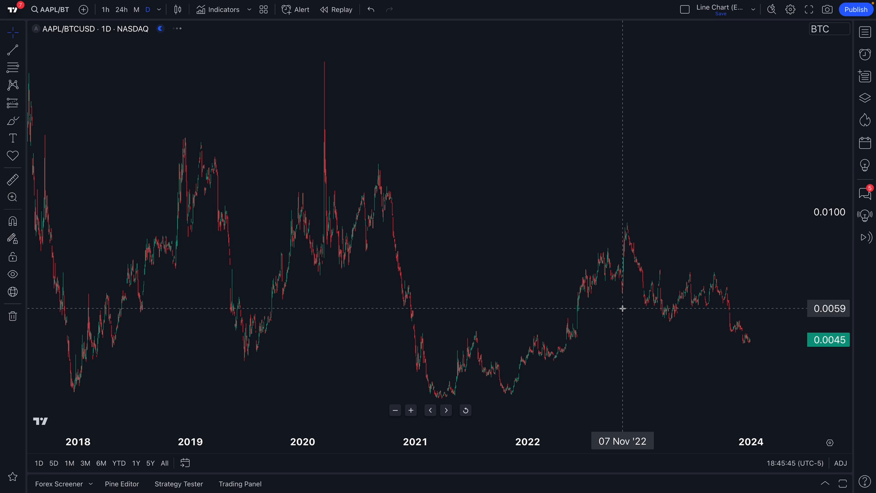
scroll(down, 3)
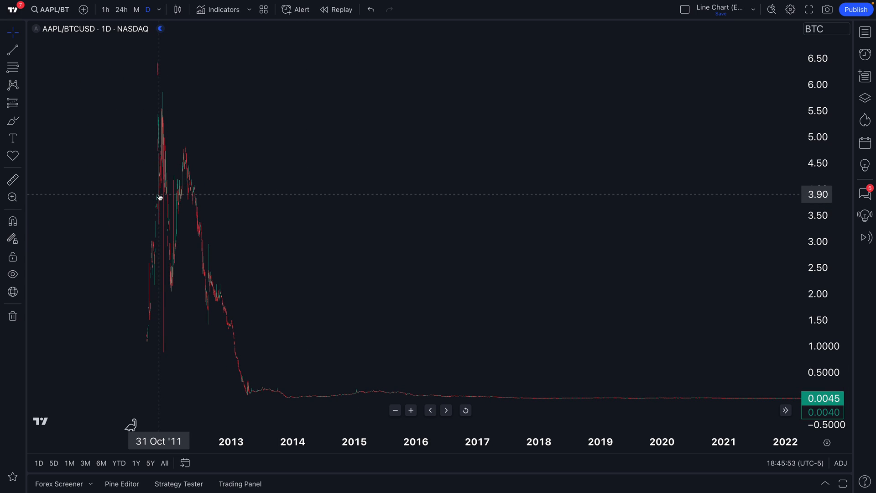
mouse_move(162, 146)
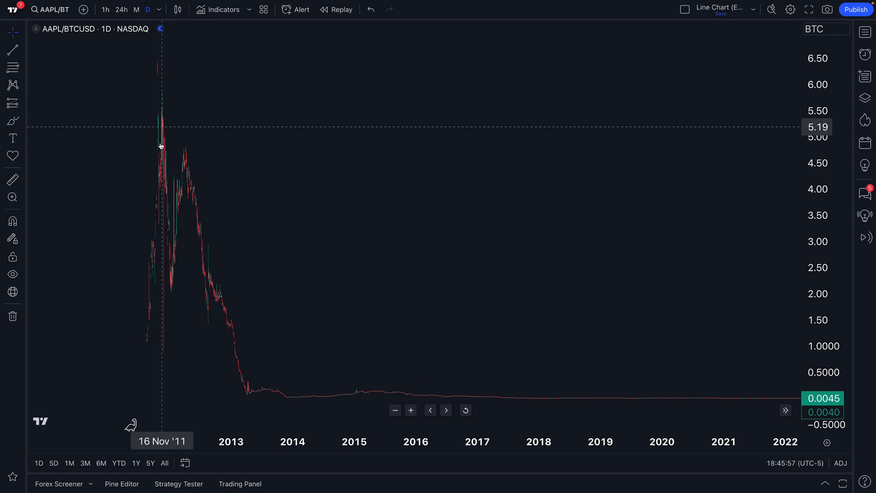
mouse_move(260, 169)
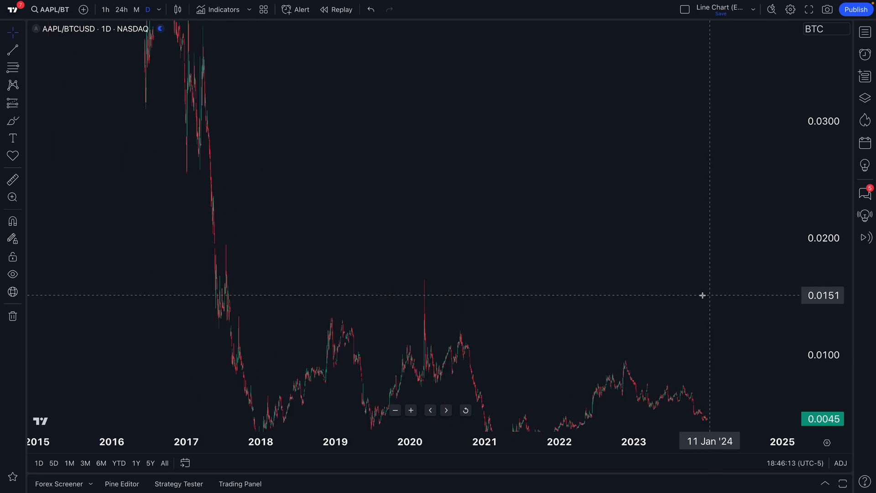
Chart the AAPL/EURUSD spread, then Apple priced in gold futures as AAPL/GC1!
click(50, 9)
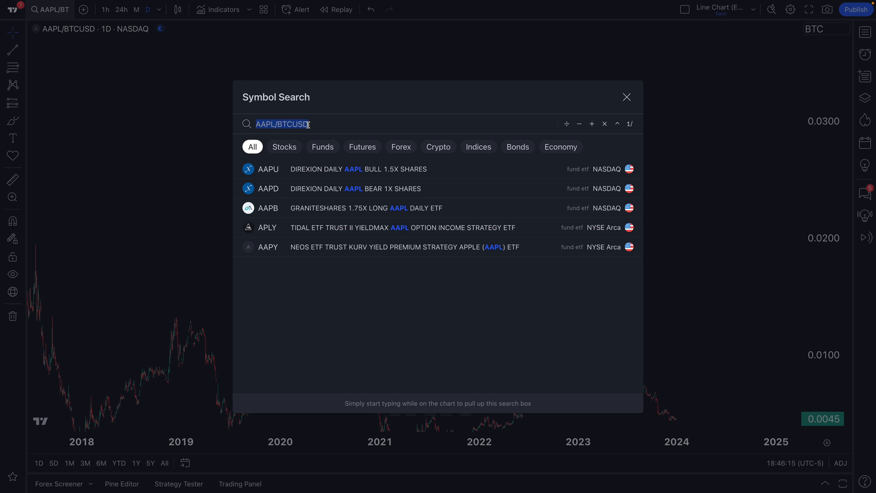
text(AAPL/E)
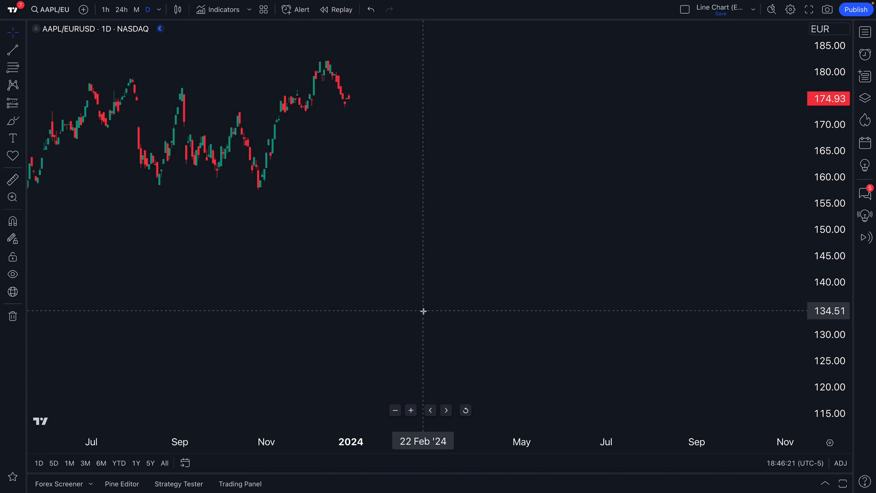
click(50, 9)
text(AAPL/)
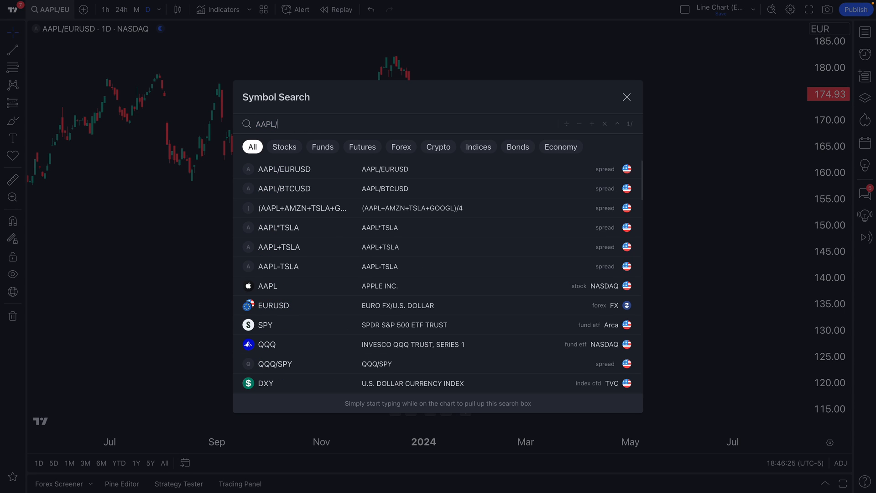
text(GC)
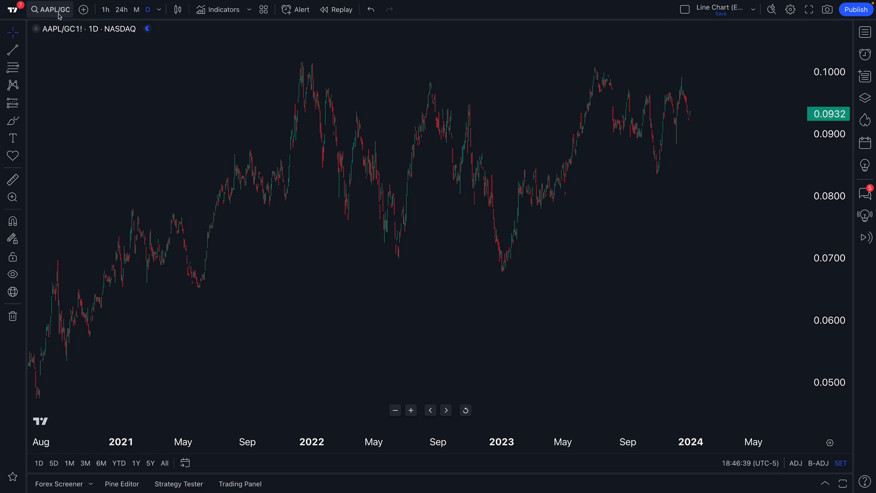
Reload the AAPL/BTCUSD spread from the recent symbols list
click(50, 9)
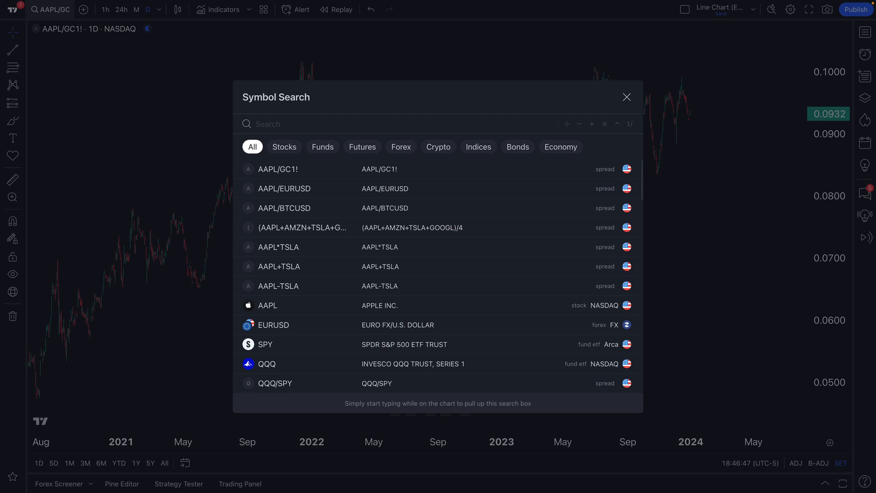
mouse_move(305, 189)
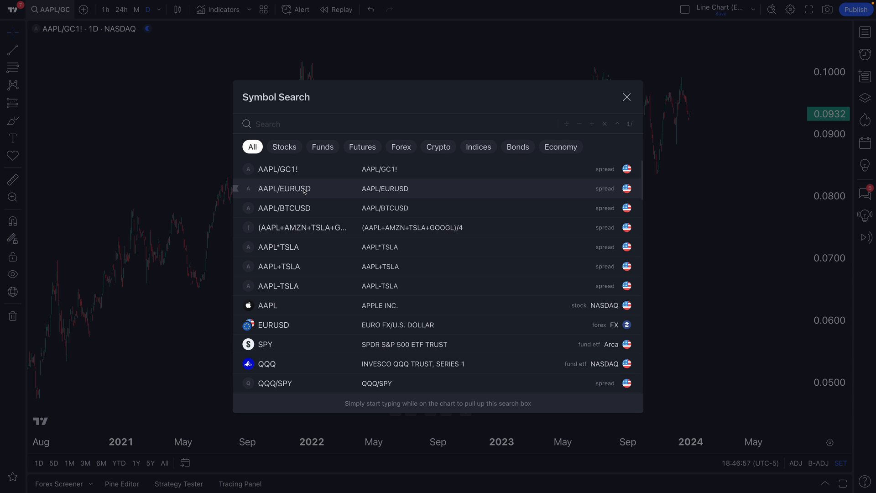
mouse_move(296, 210)
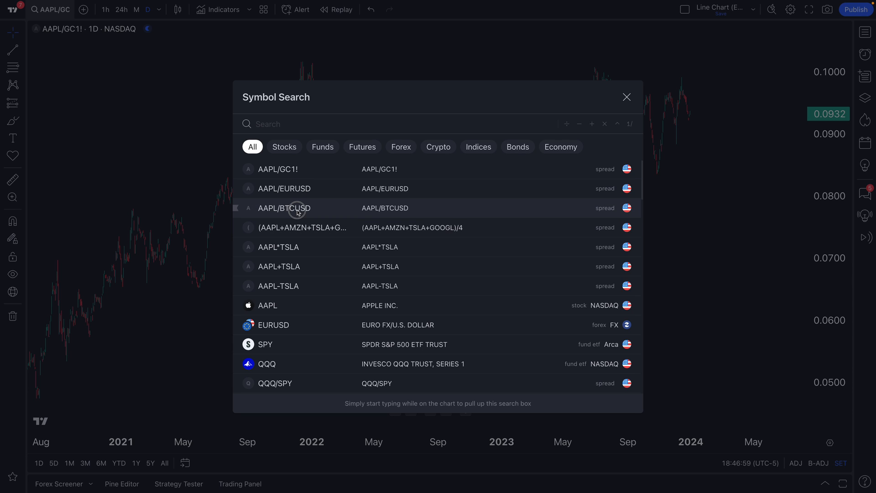
click(283, 208)
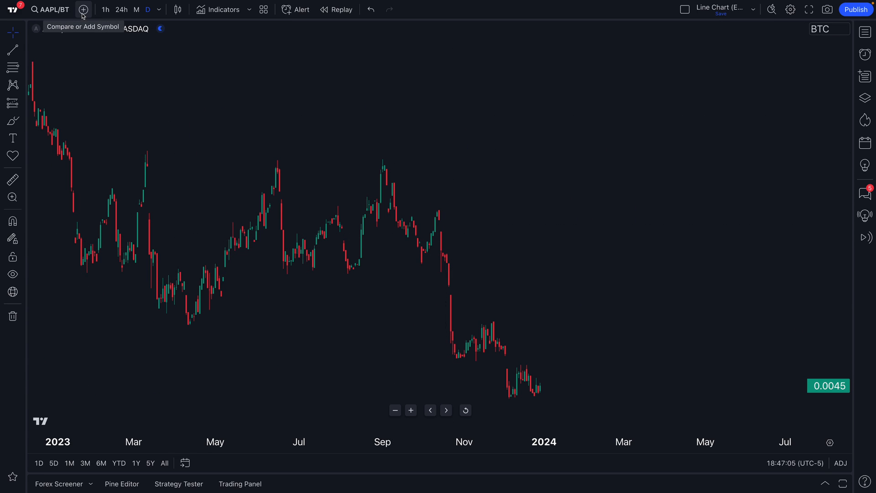
Add AAPL as a comparison overlay on the AAPL/BTCUSD chart, indexing both series to 100
click(83, 9)
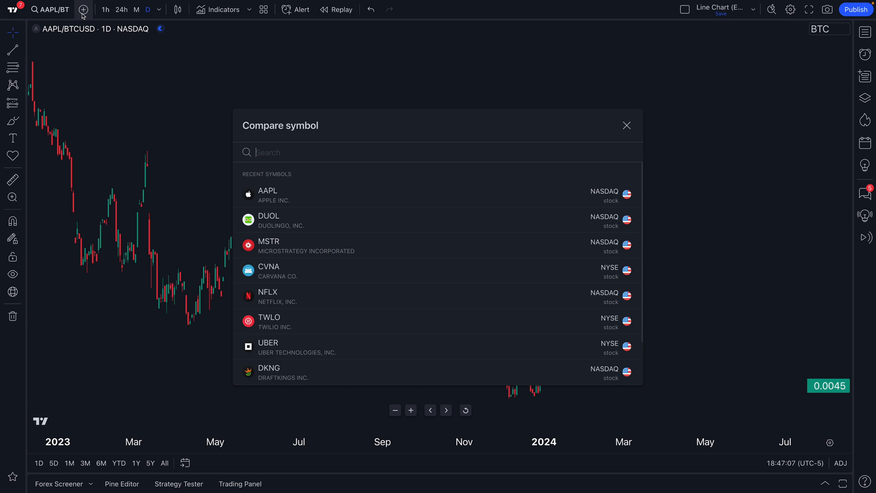
click(267, 196)
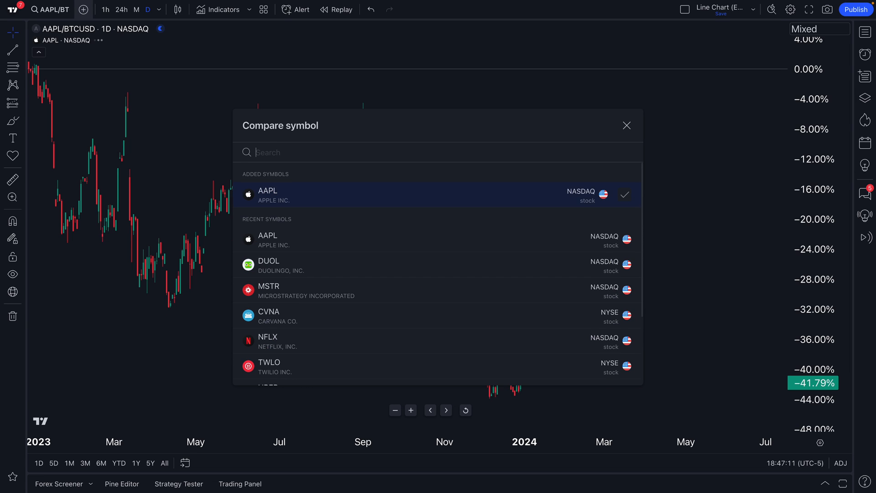
click(626, 125)
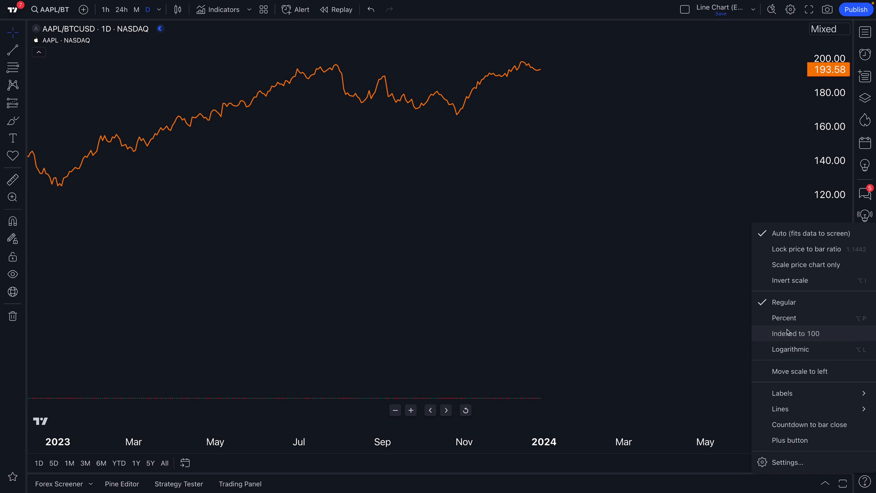
click(796, 333)
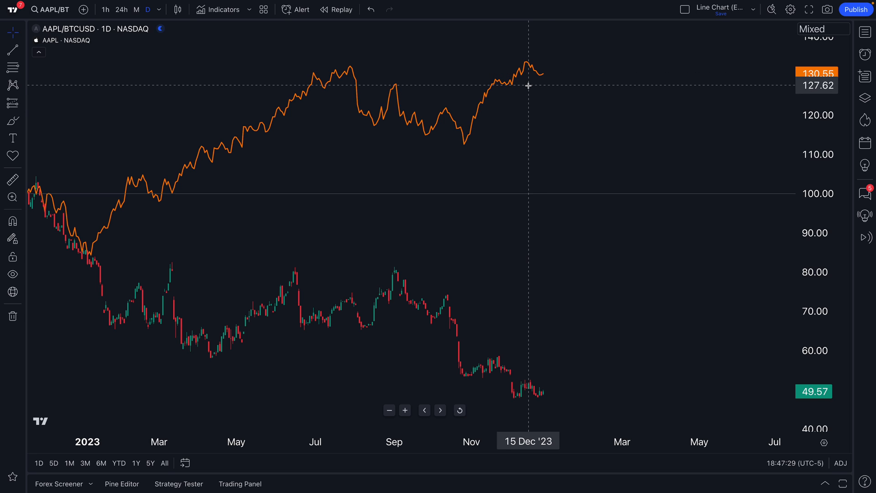
mouse_move(509, 196)
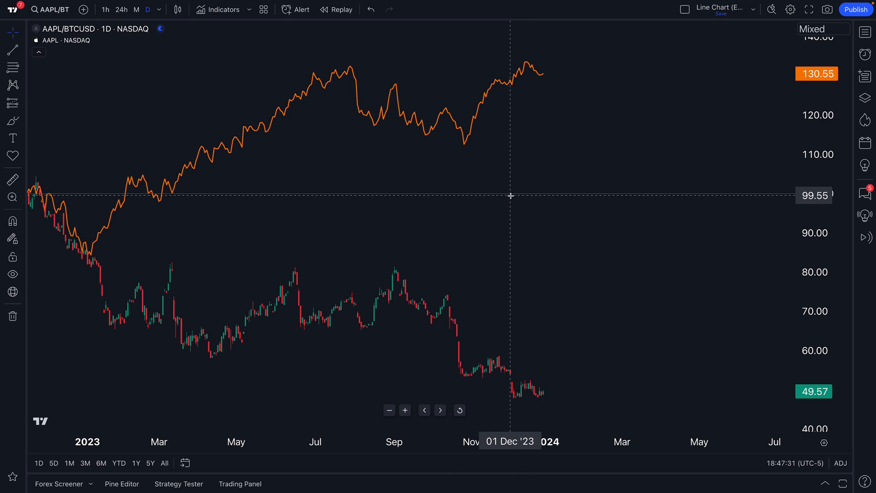
mouse_move(532, 108)
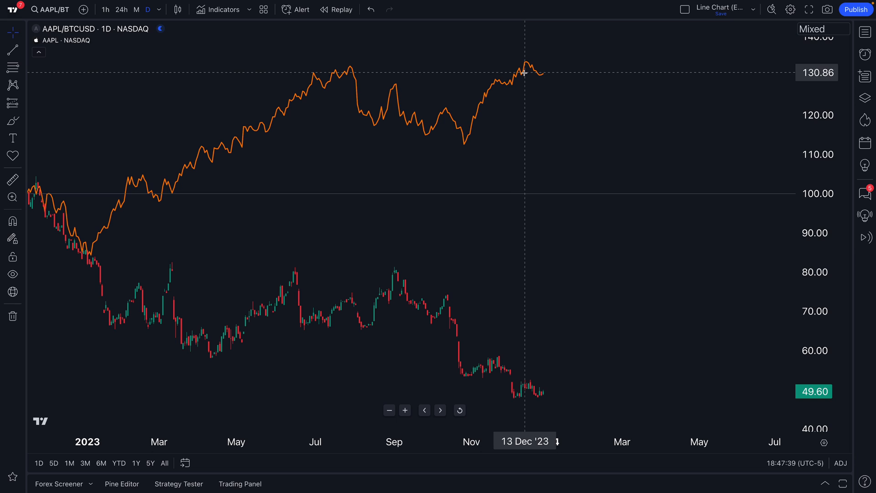
mouse_move(392, 285)
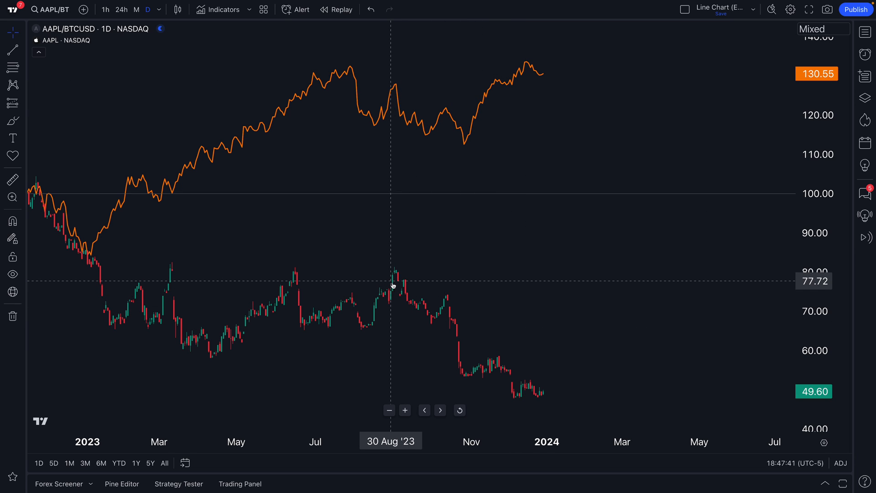
mouse_move(577, 283)
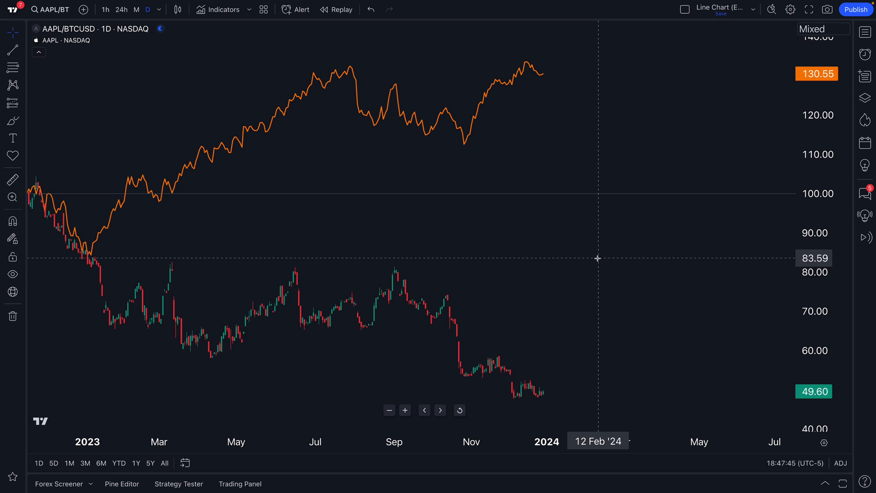
mouse_move(514, 143)
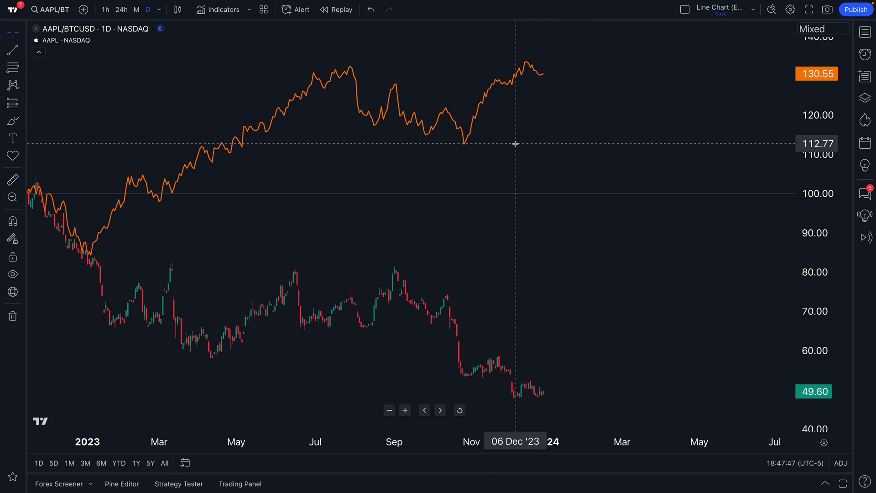
mouse_move(494, 135)
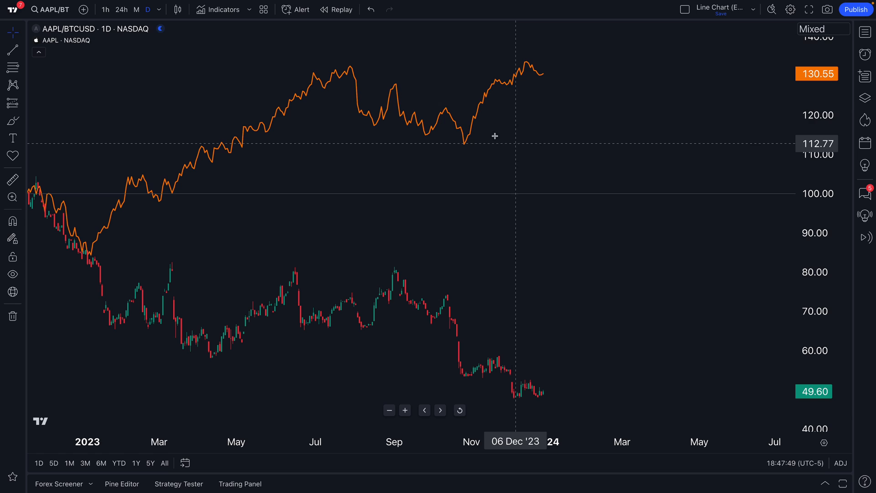
Check the recent symbols in the search and close it without changing the spread
click(49, 9)
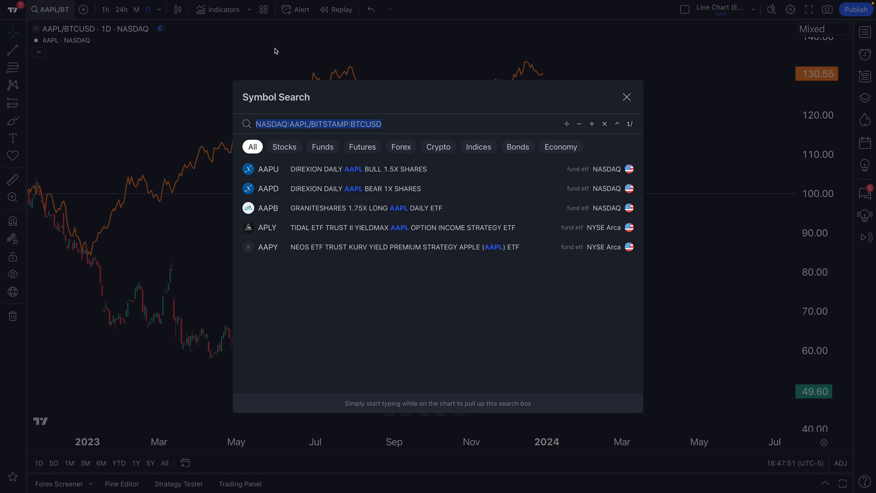
click(605, 123)
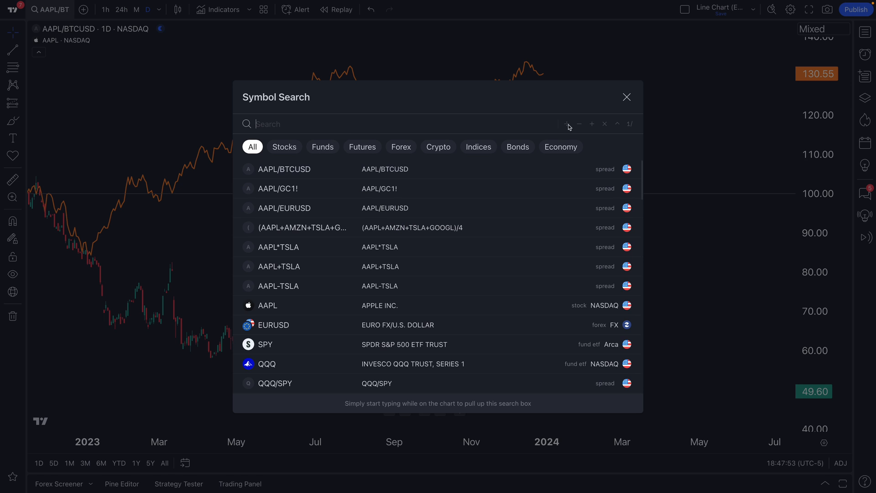
click(626, 97)
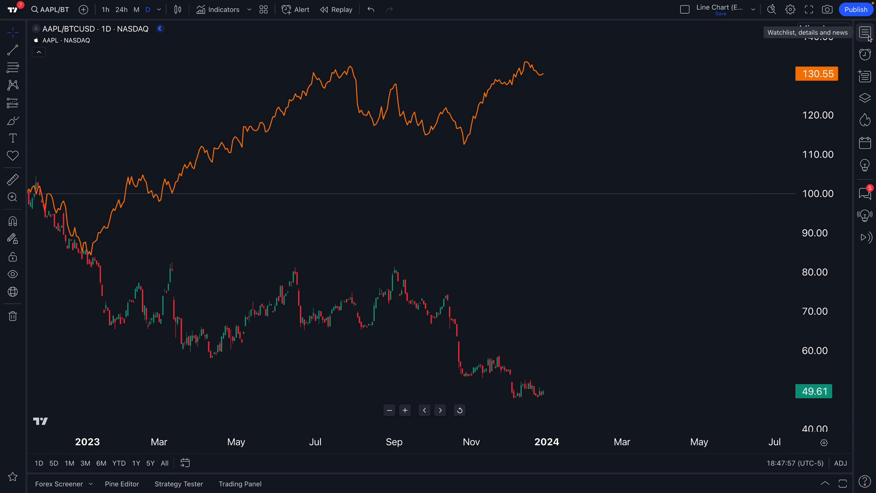
Show the watchlist panel with the Argentina Stocks list, dismissing the add-symbol dialog
click(864, 32)
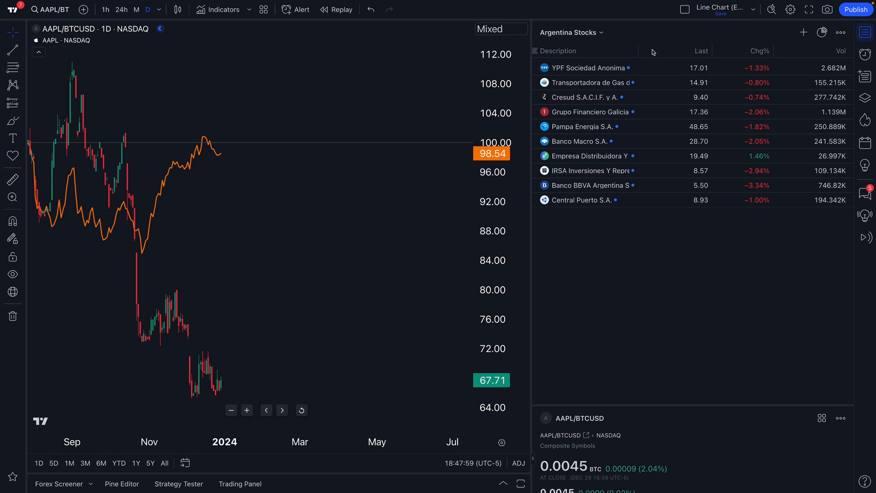
click(568, 32)
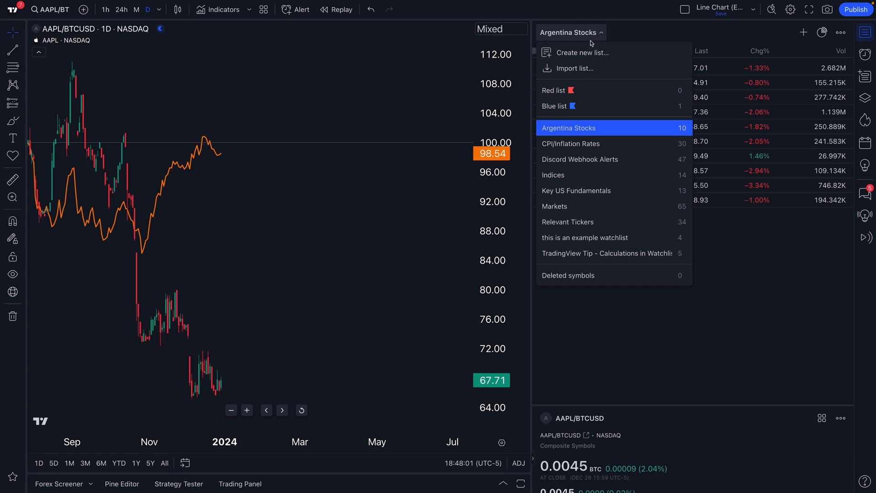
click(803, 33)
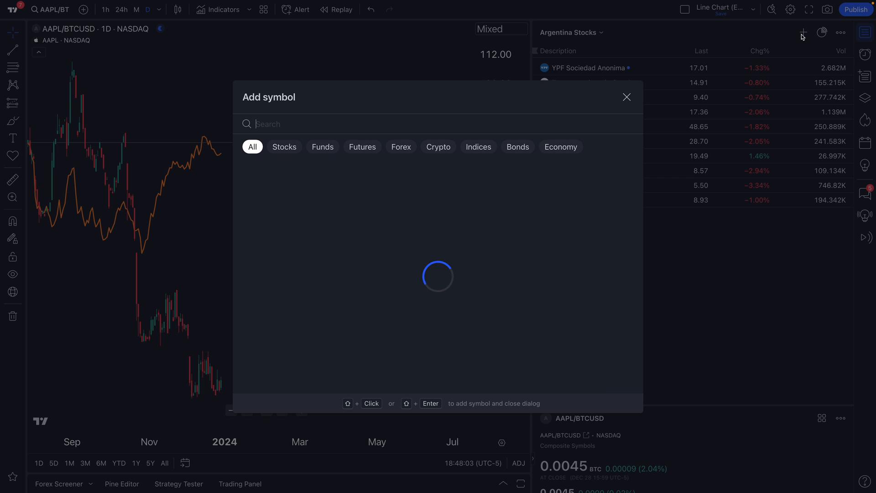
click(569, 32)
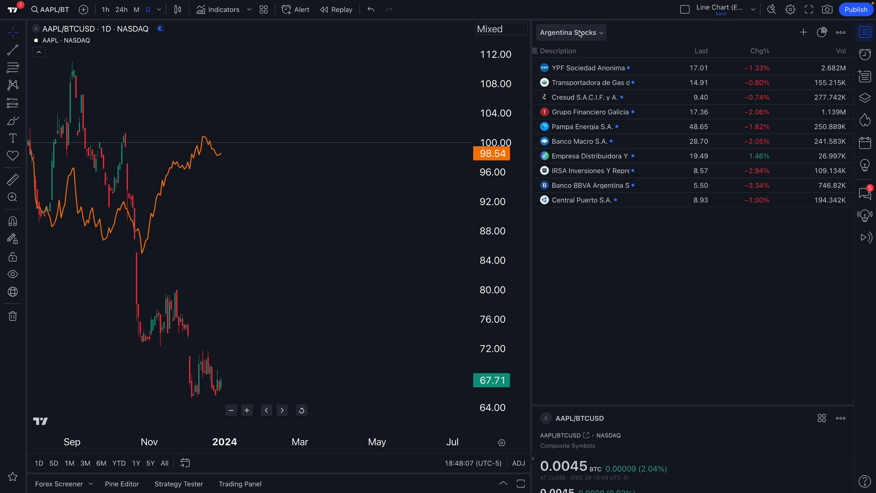
Create and save a new watchlist named 'Spread Charts Watchlist' holding AAPL/BTCUSD
click(803, 32)
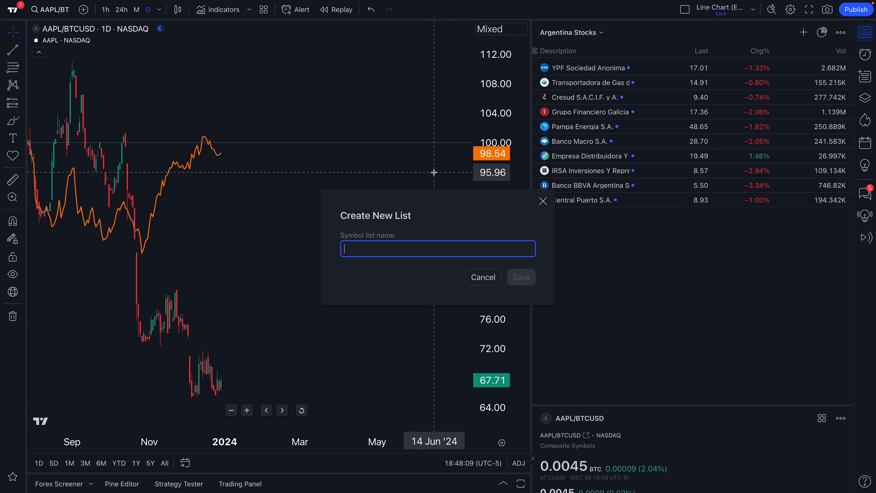
text(Spread Charts)
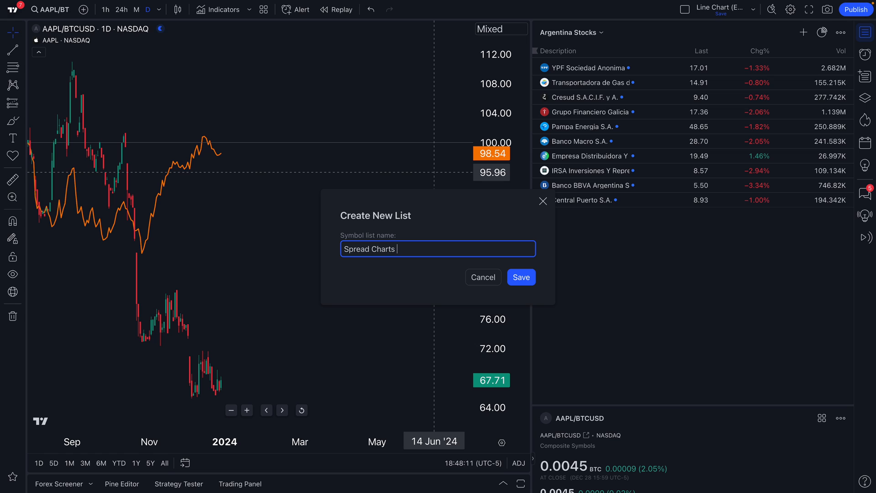
click(521, 278)
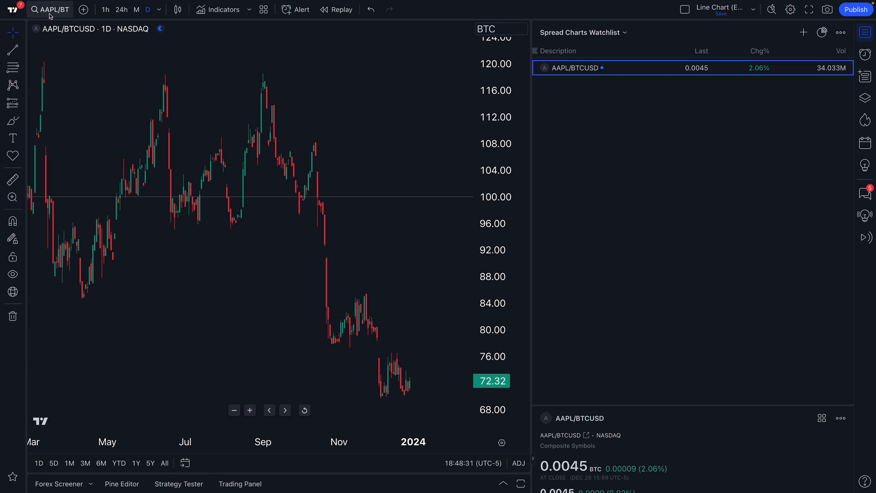
Chart the recent (AAPL+AMZN+TSLA+GOOGL)/4 basket formula and start adding it to the watchlist
click(49, 9)
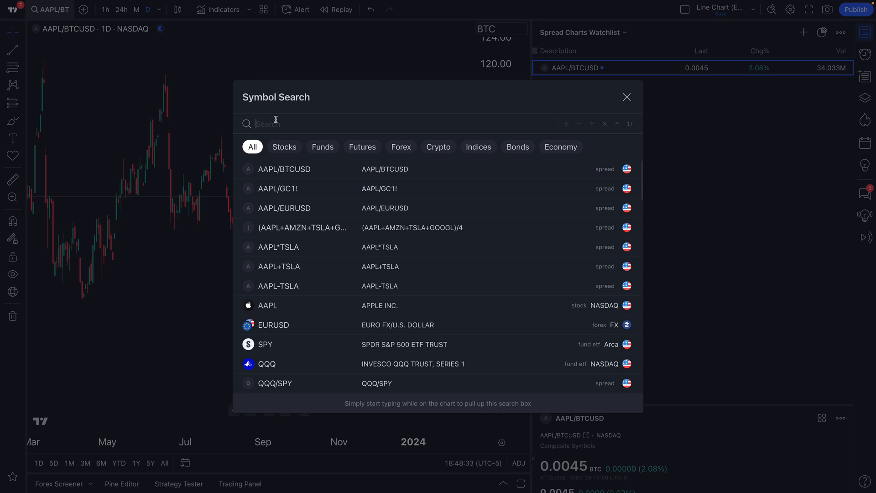
click(304, 228)
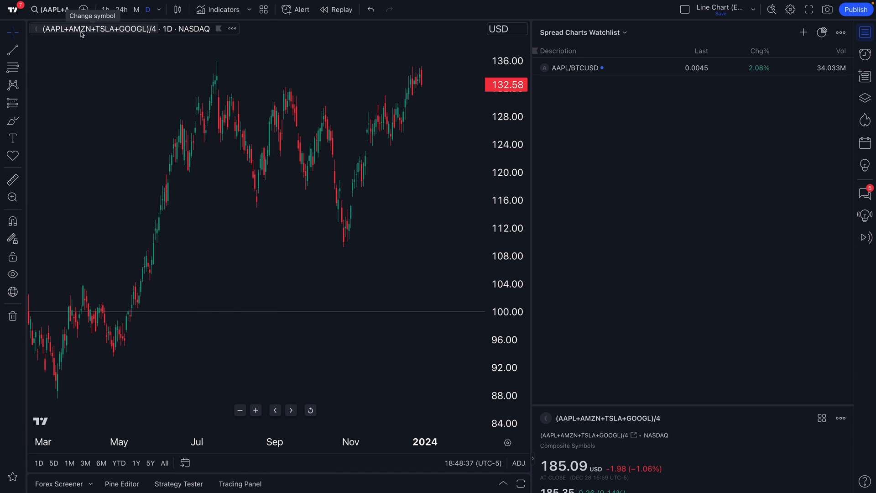
mouse_move(141, 92)
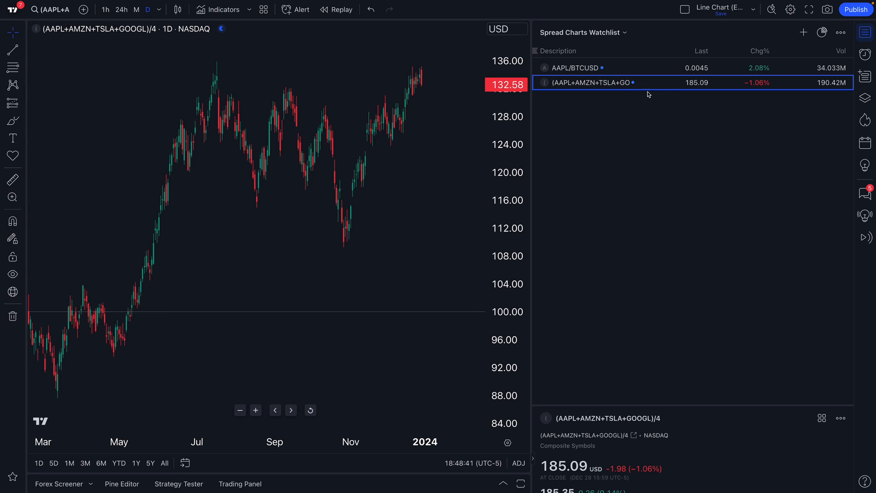
mouse_move(603, 114)
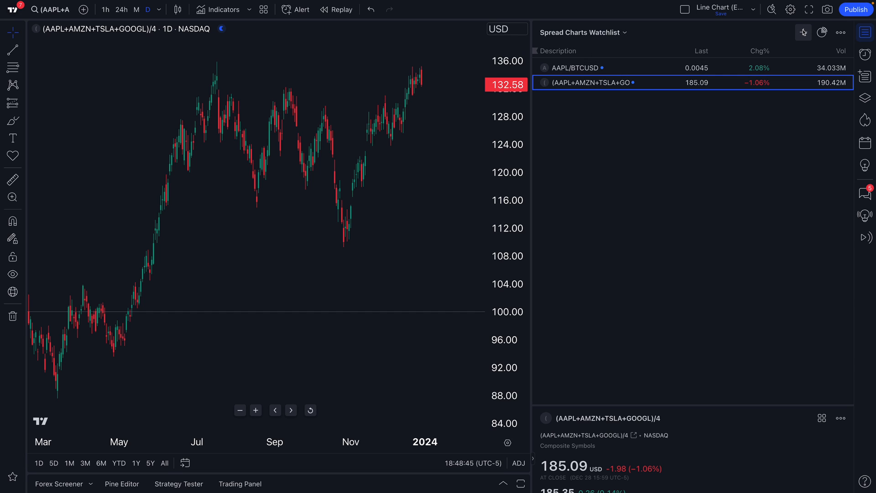
click(804, 33)
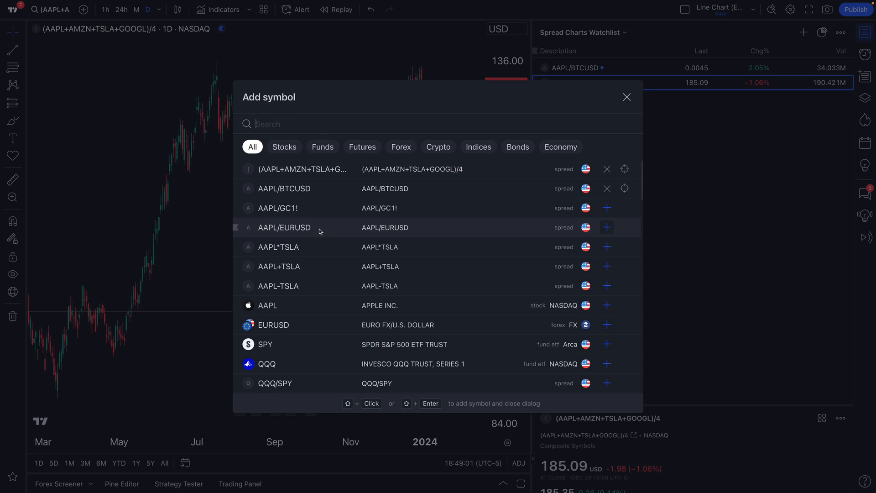
mouse_move(392, 231)
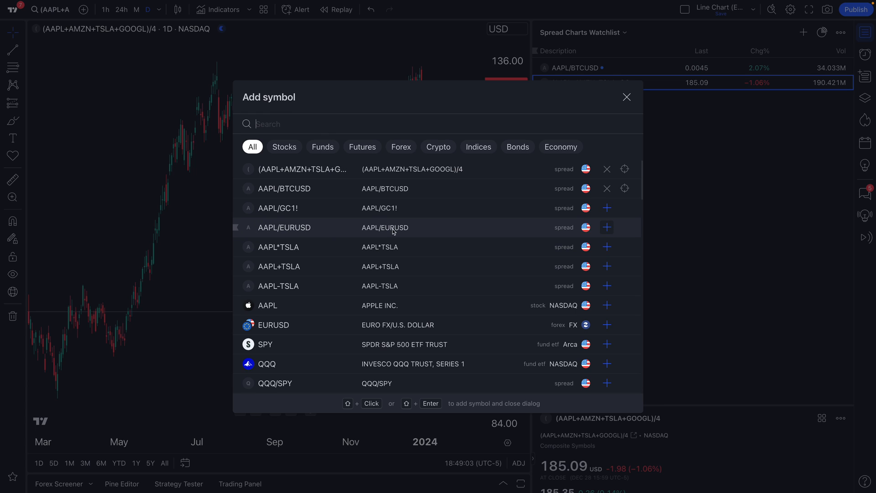
mouse_move(607, 227)
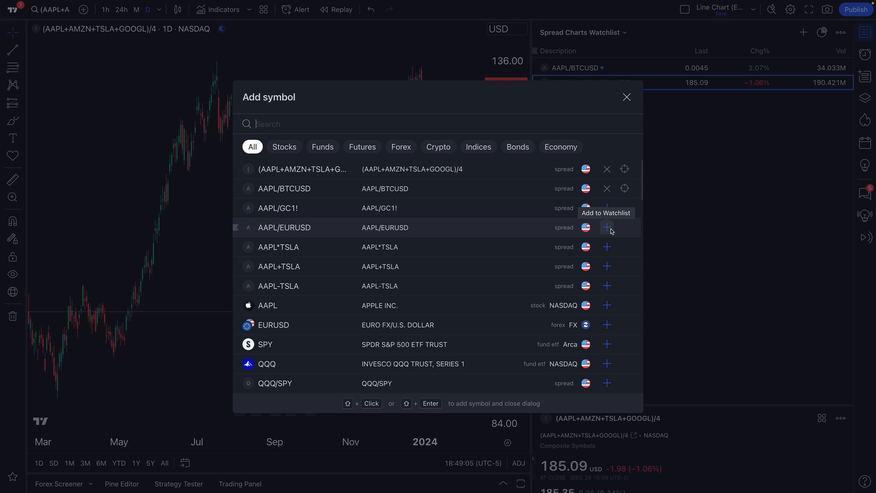
Add AAPL/EURUSD as the third symbol in the Spread Charts Watchlist
click(606, 228)
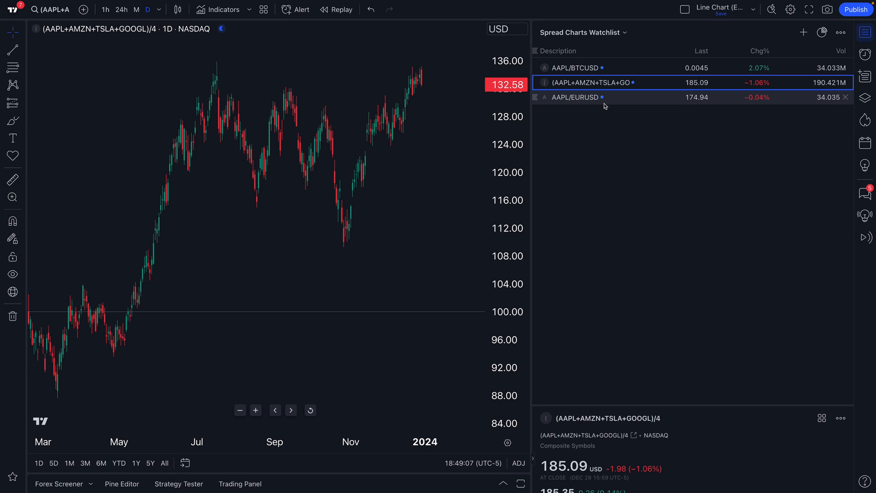
mouse_move(576, 97)
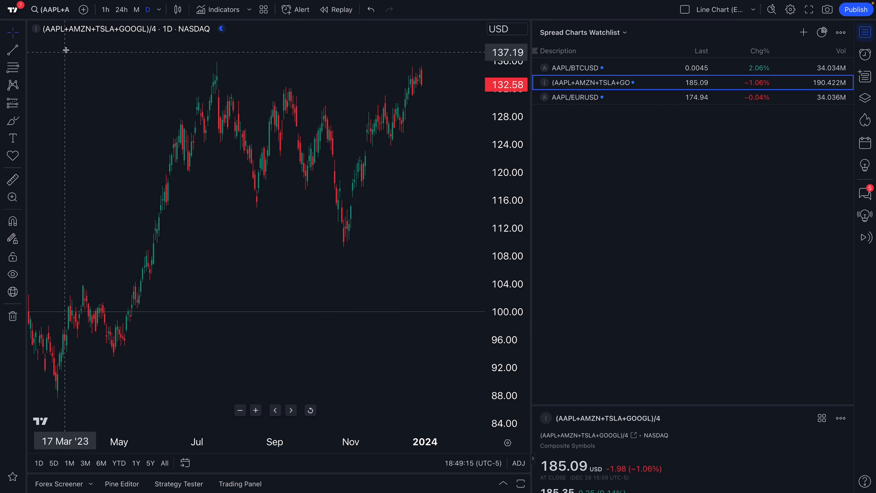
mouse_move(71, 44)
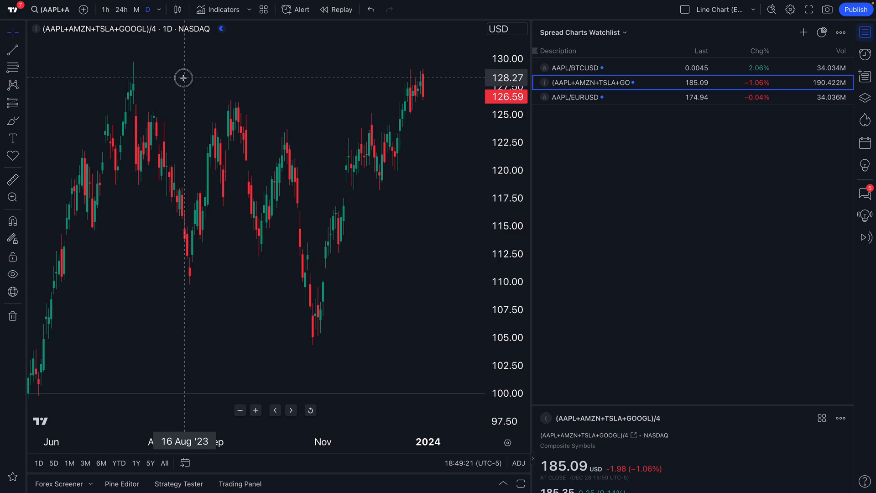
mouse_move(211, 74)
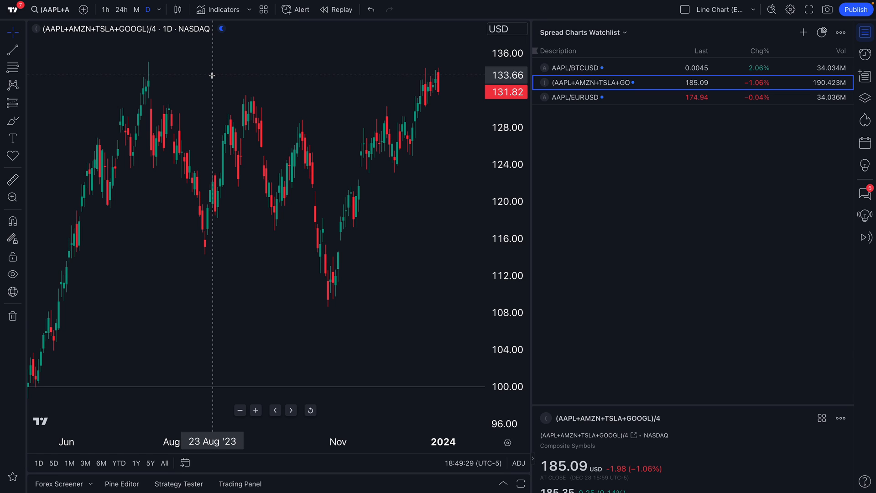
mouse_move(86, 56)
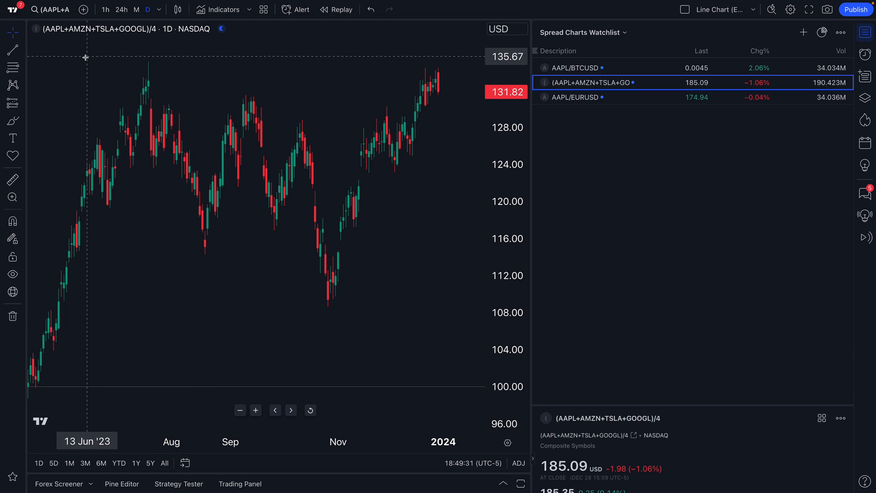
click(50, 9)
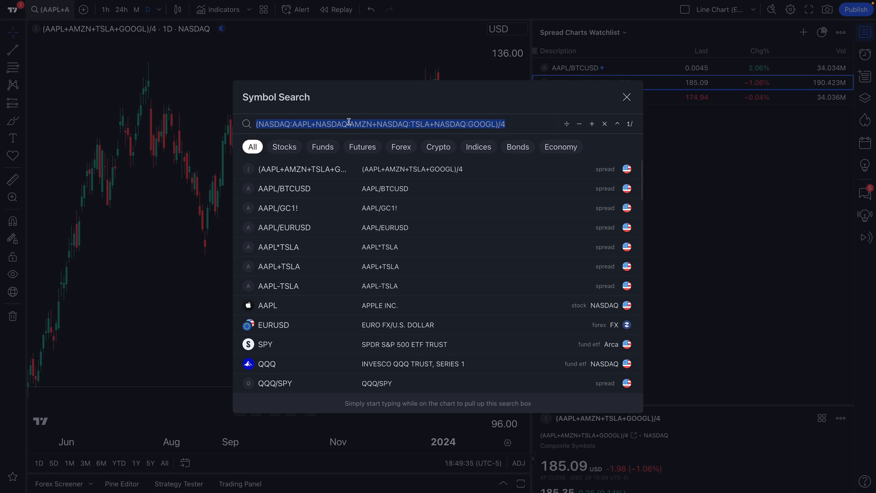
Dismiss symbol search, then reopen it with an empty query over the basket chart
click(627, 97)
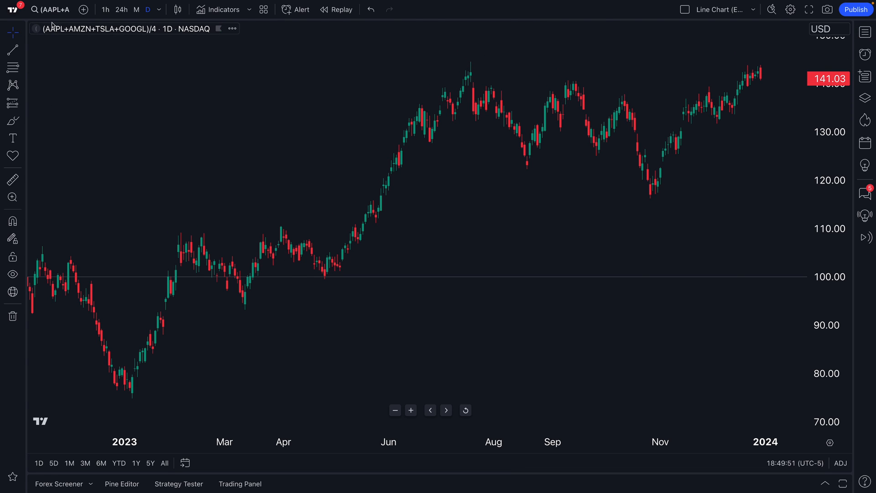
click(35, 9)
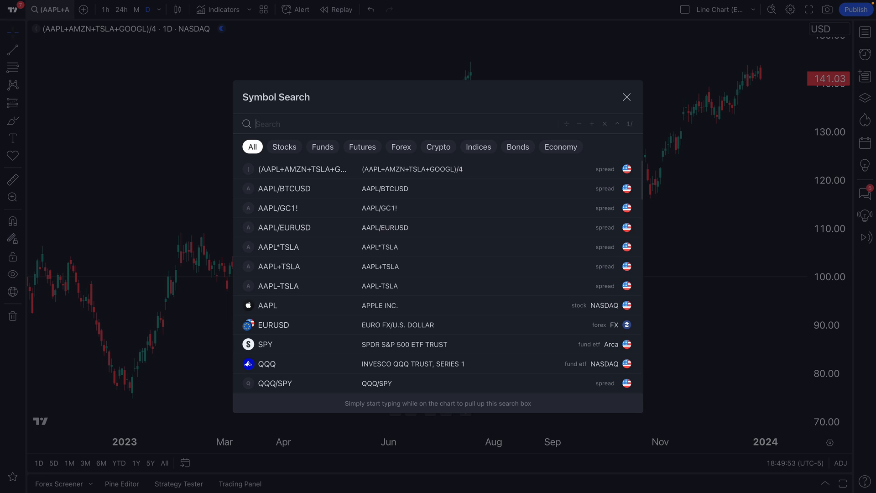